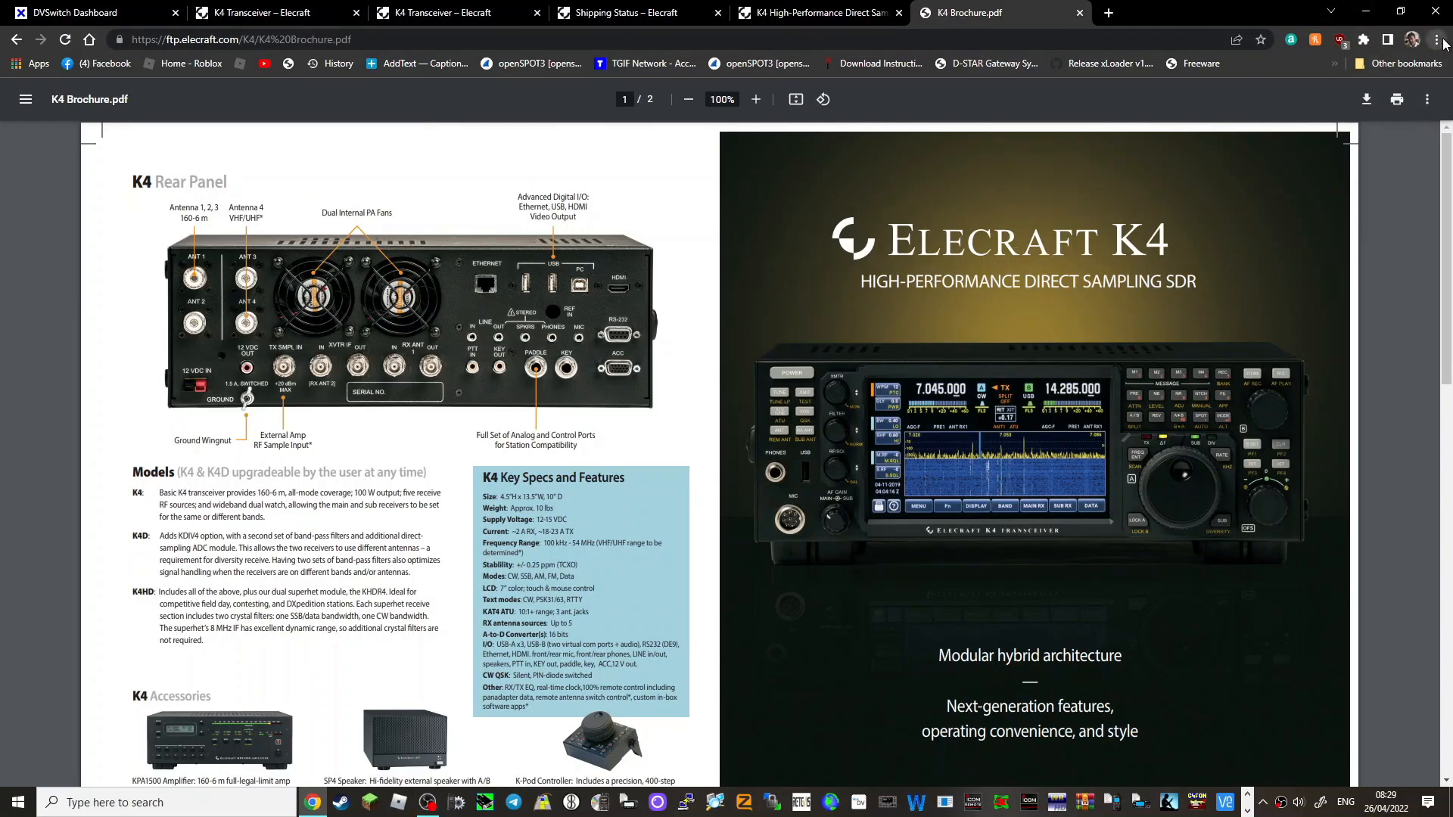
# - Zoom the K4 brochure from 100% to 125% so the rear panel diagram is readable
pyautogui.click(755, 99)
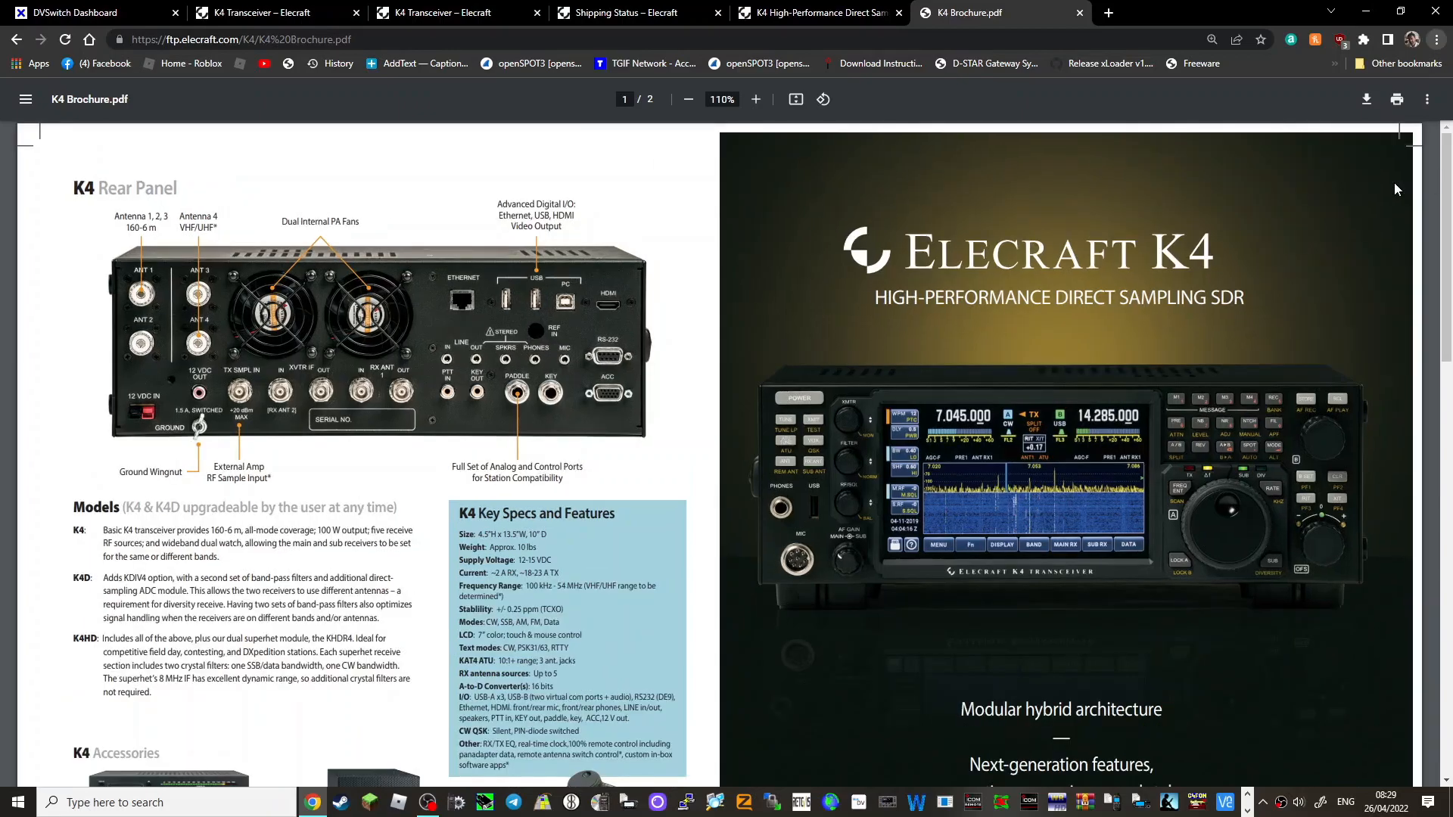
pyautogui.click(755, 99)
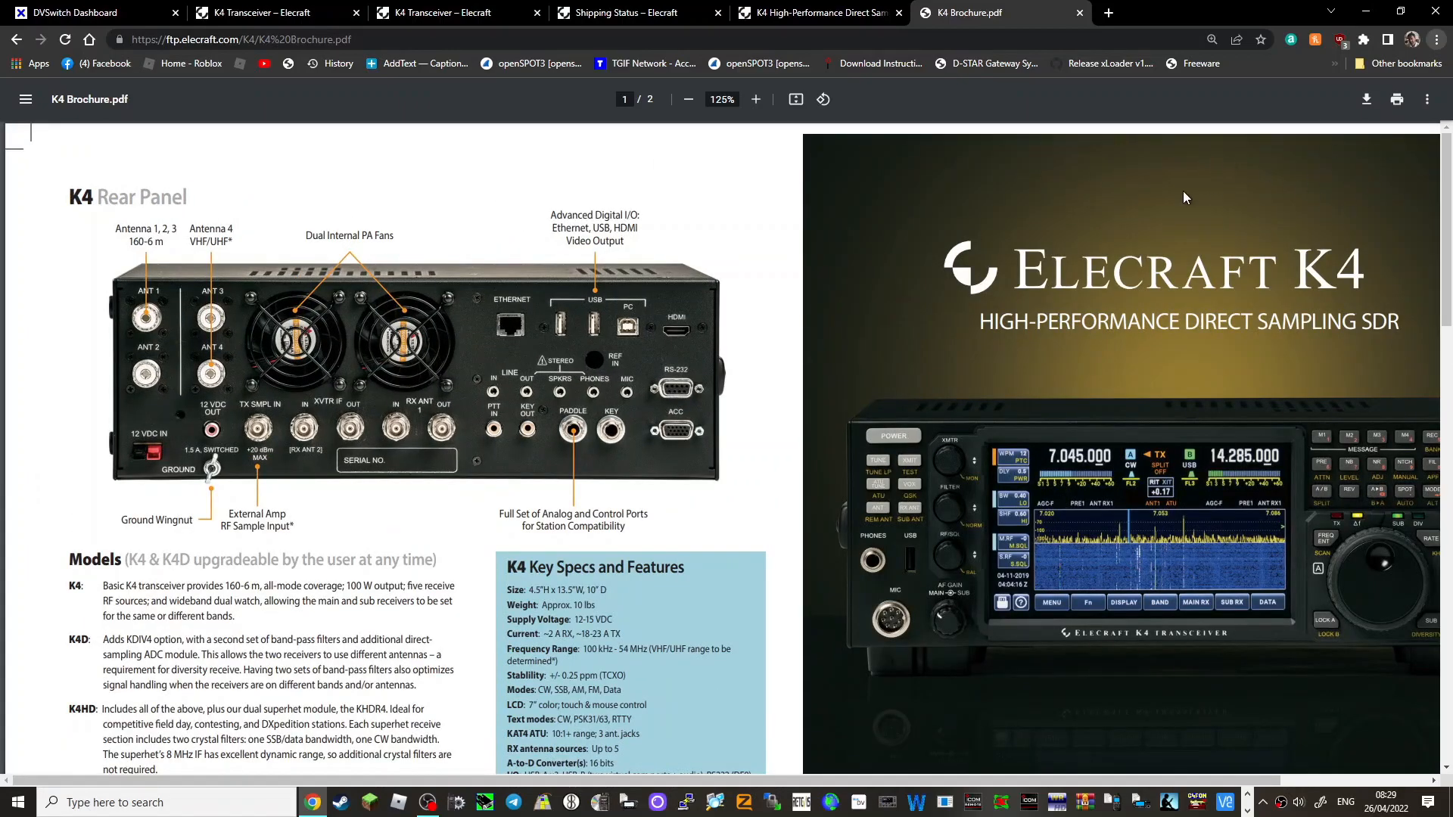
pyautogui.moveTo(118, 314)
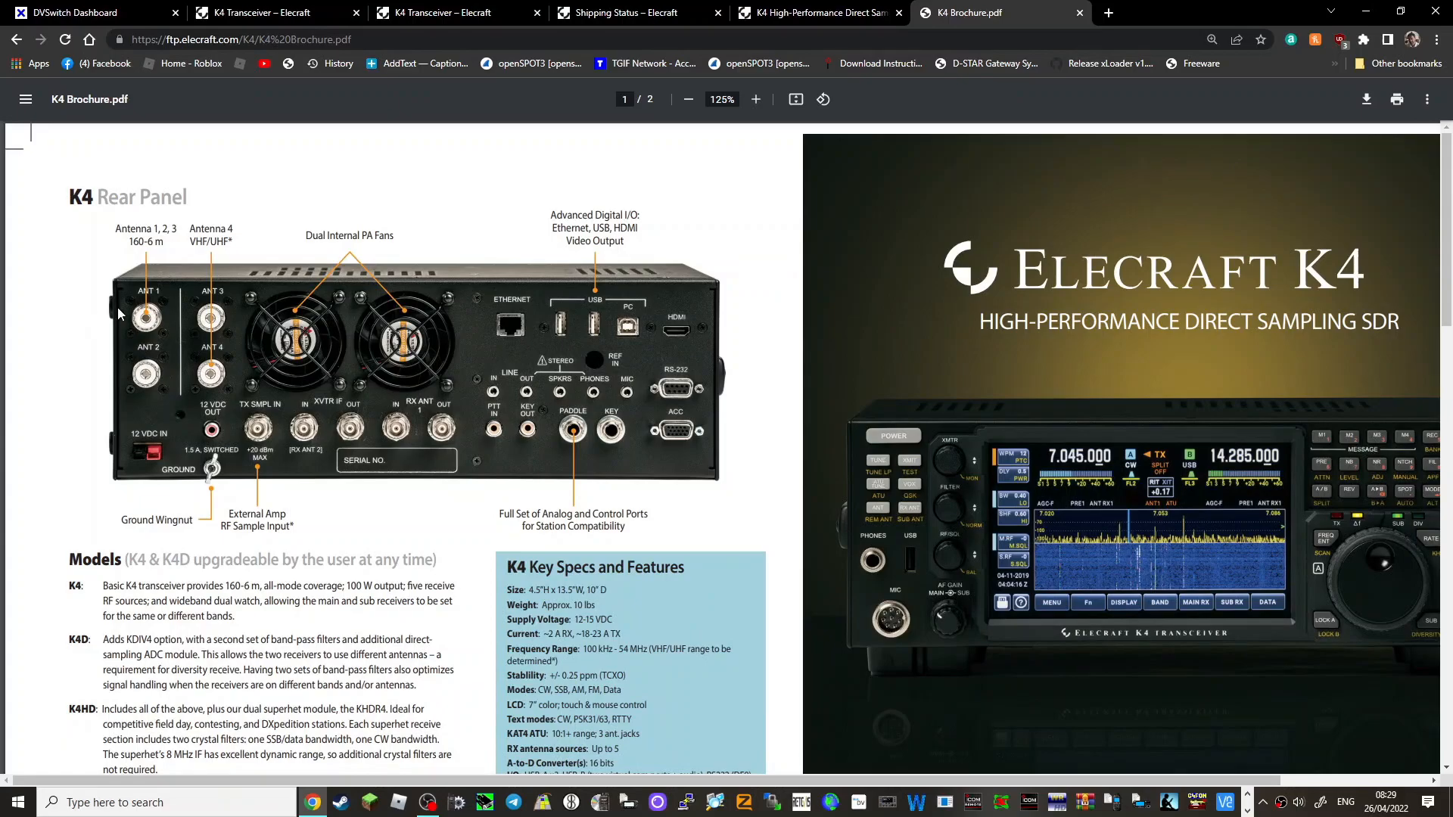
pyautogui.moveTo(255, 310)
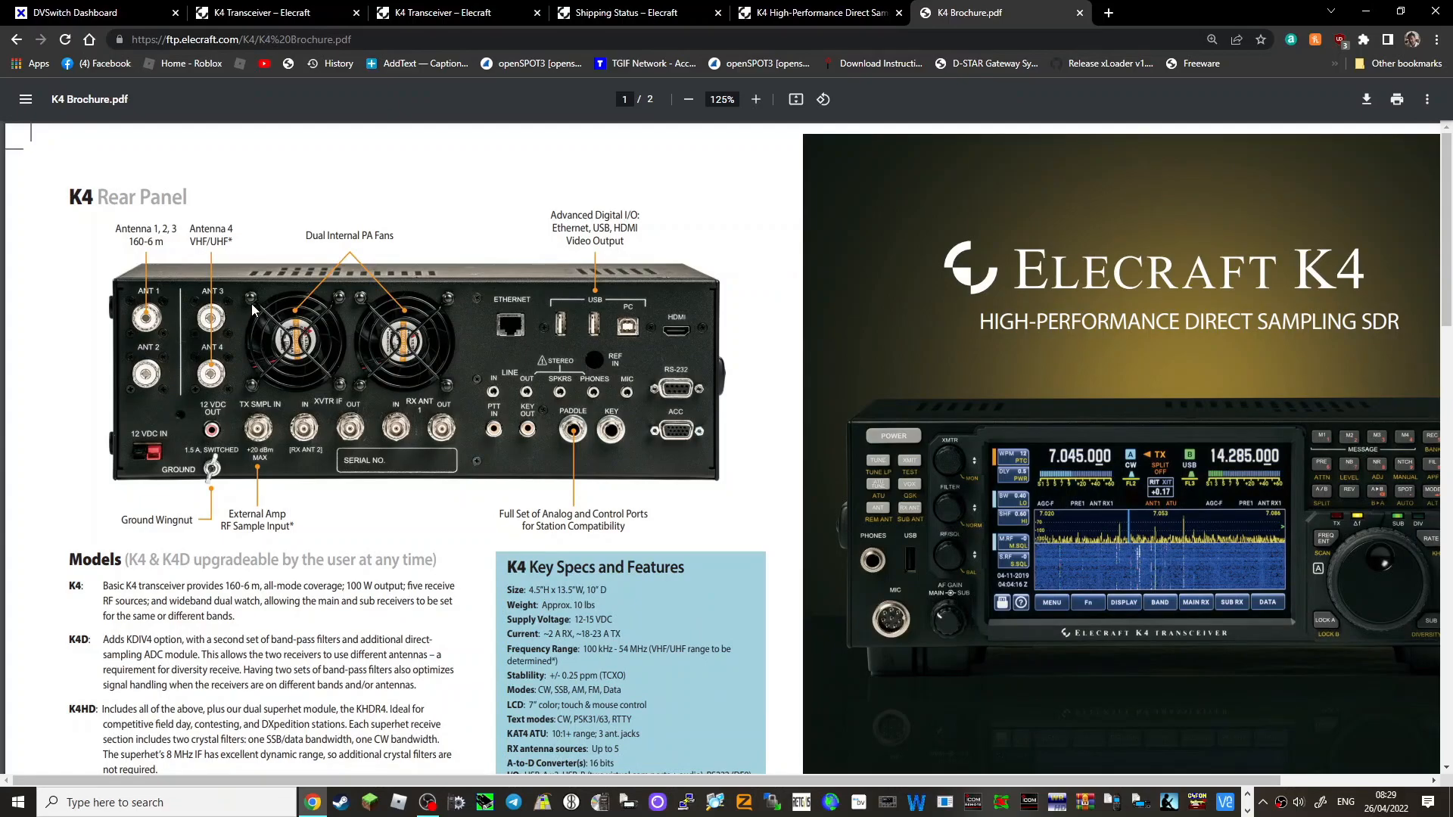
pyautogui.moveTo(221, 414)
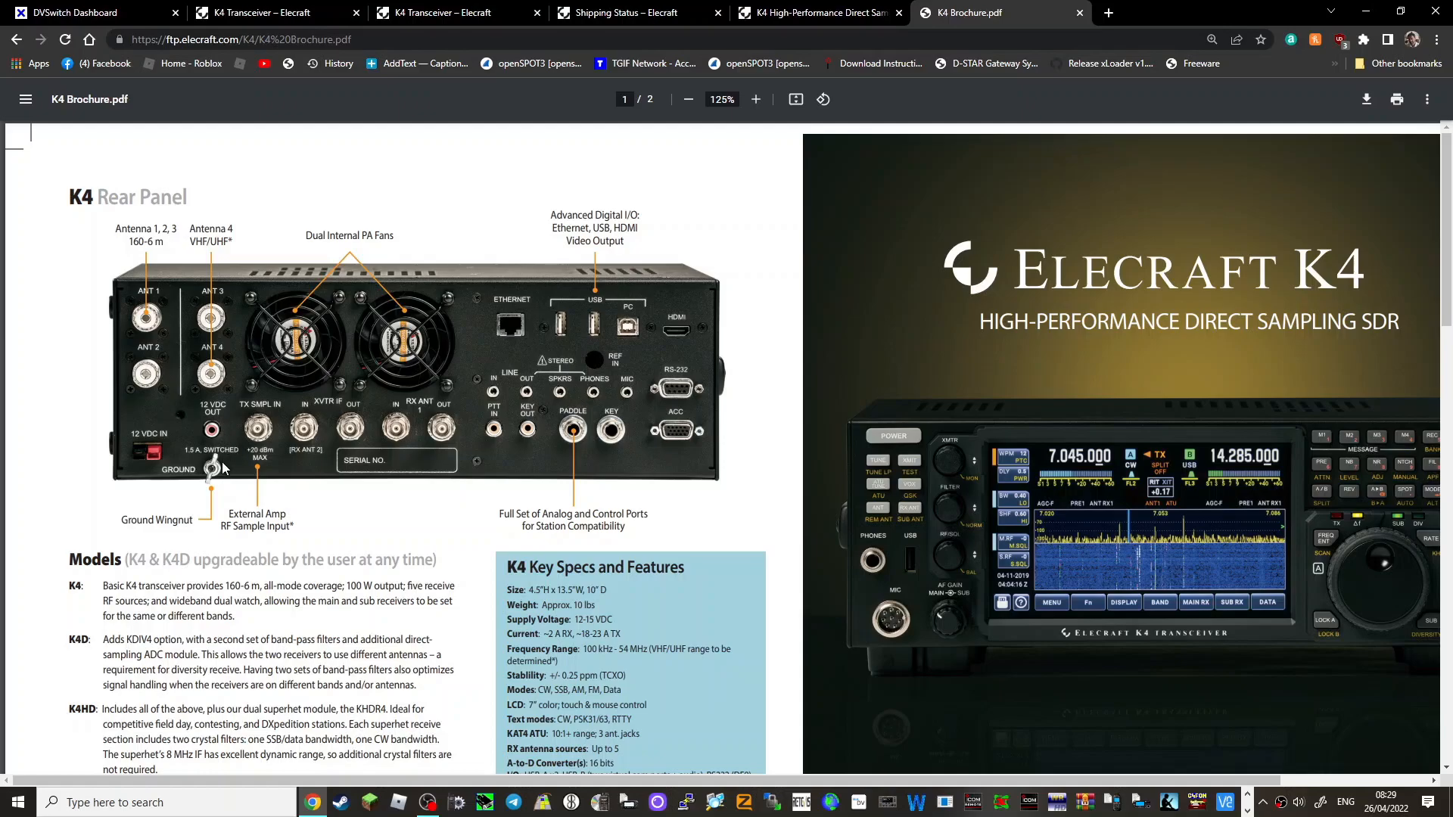
pyautogui.moveTo(137, 451)
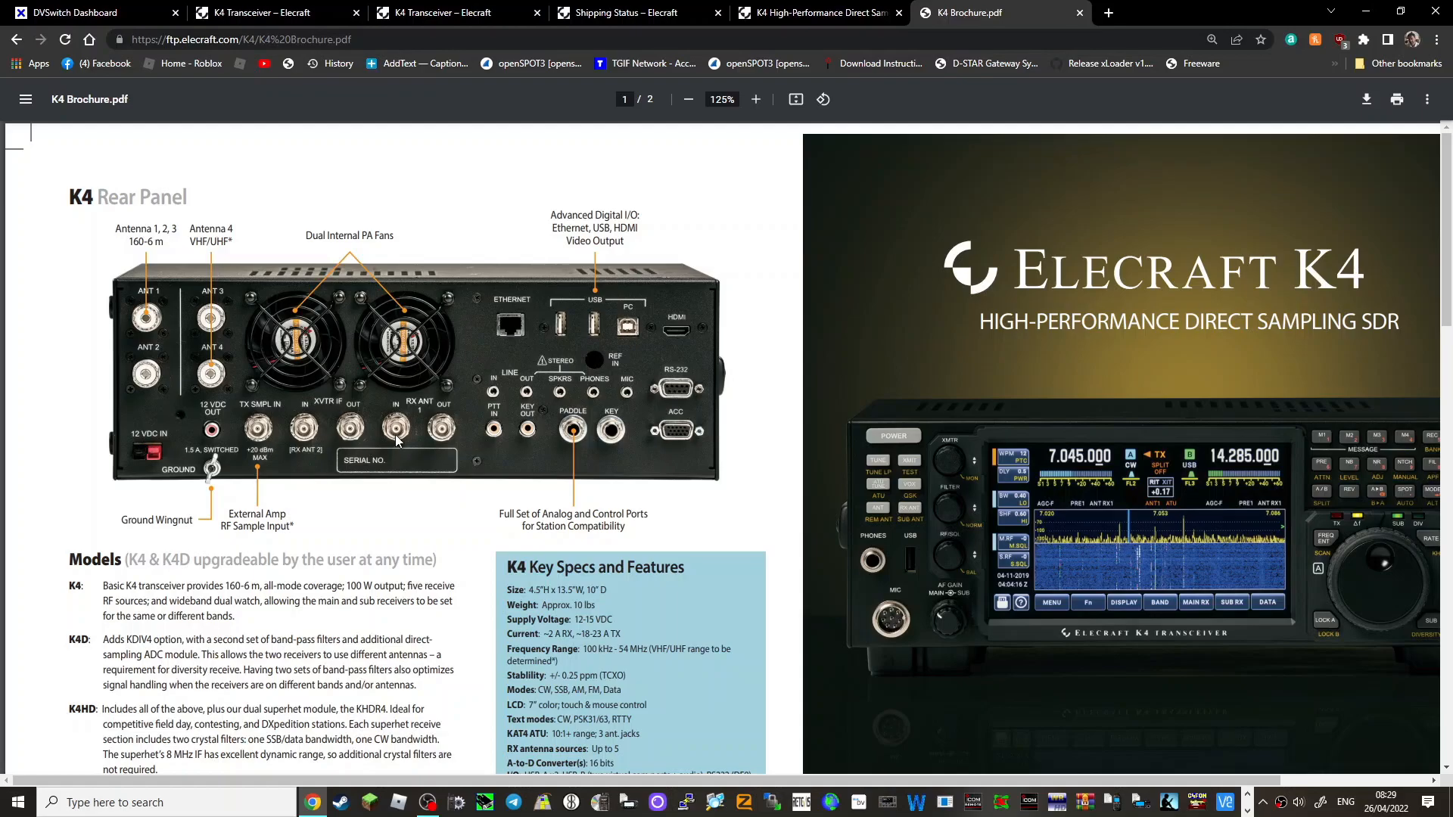
pyautogui.moveTo(504, 325)
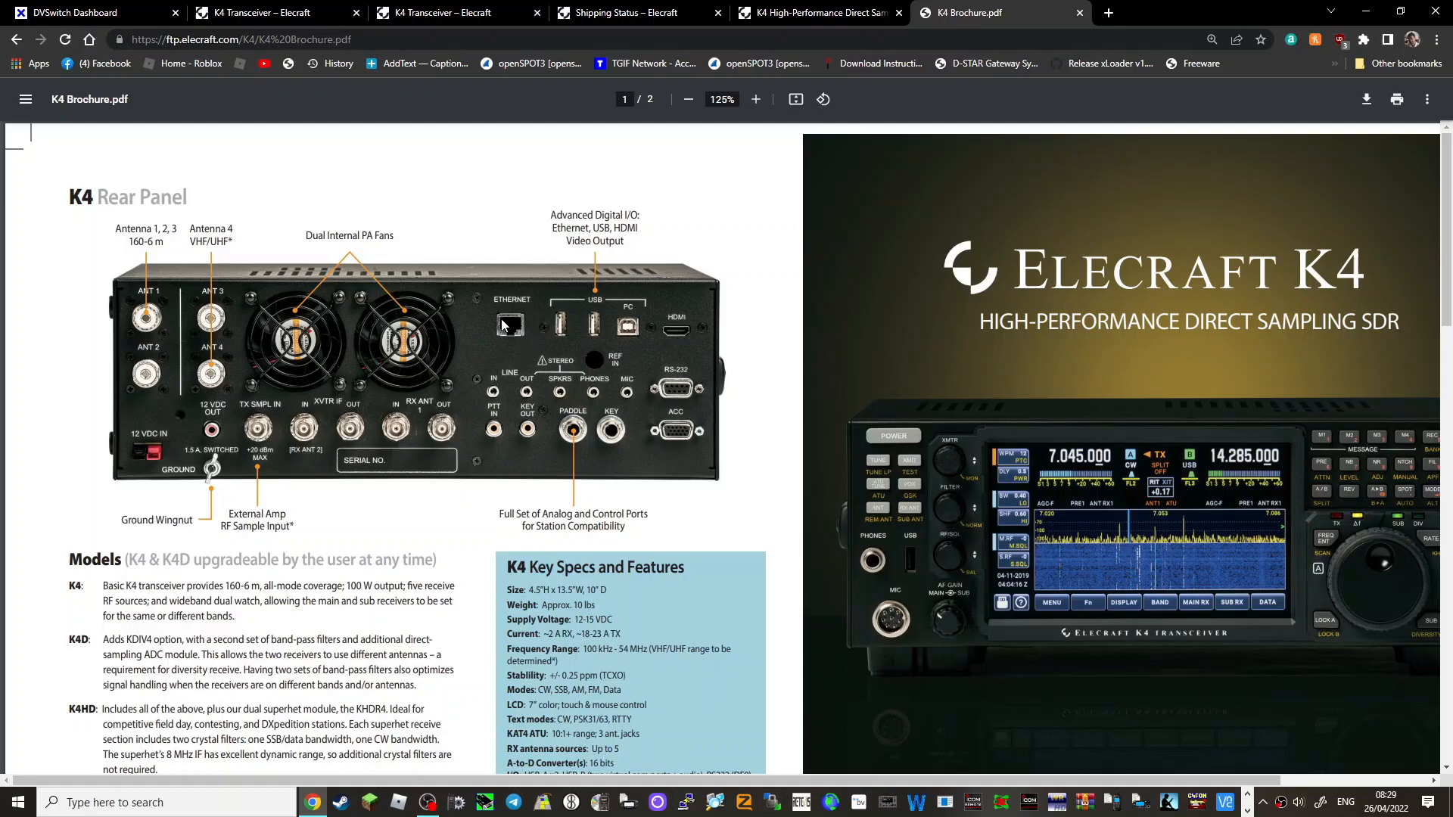
pyautogui.moveTo(686, 336)
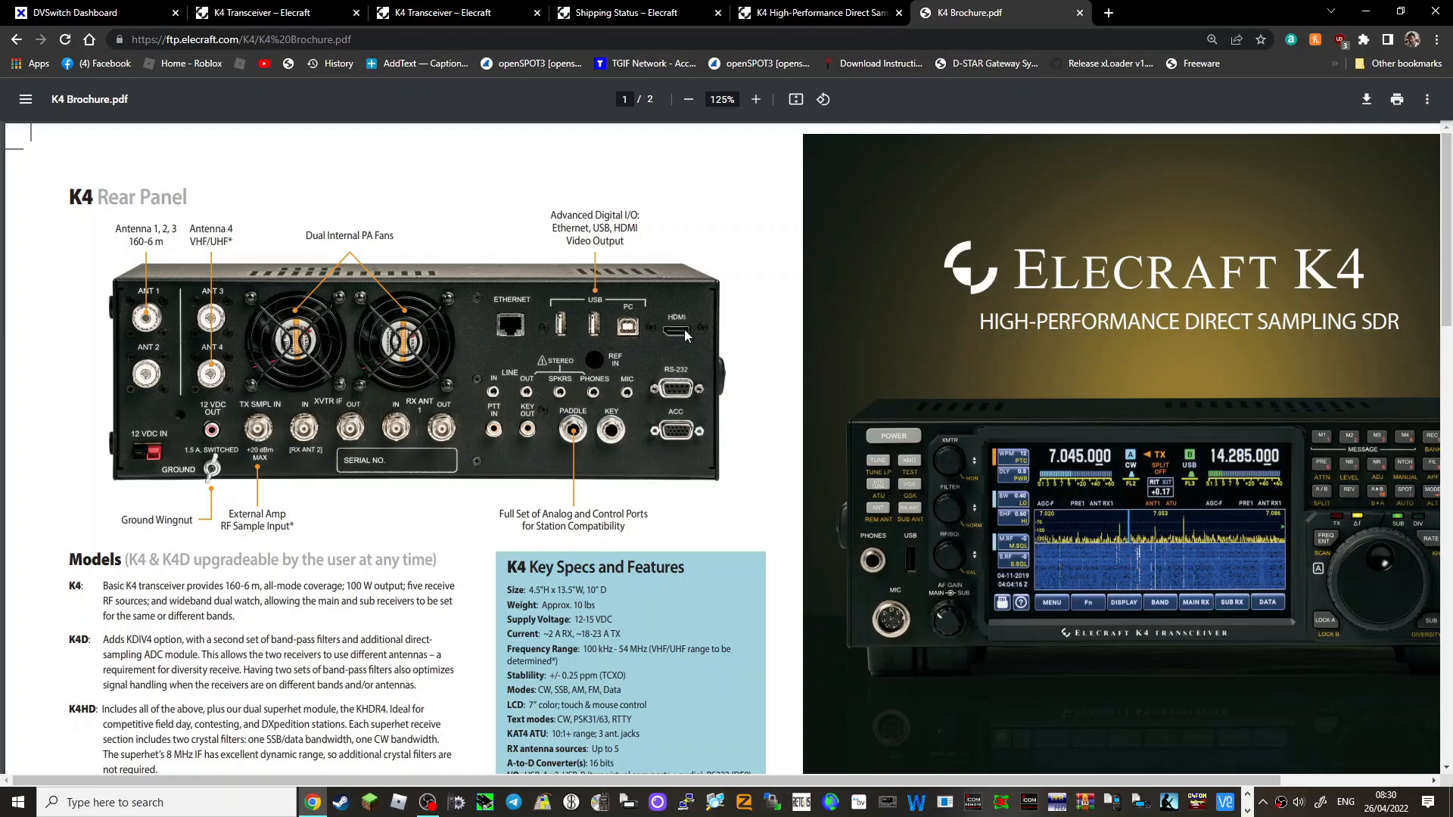
pyautogui.moveTo(684, 388)
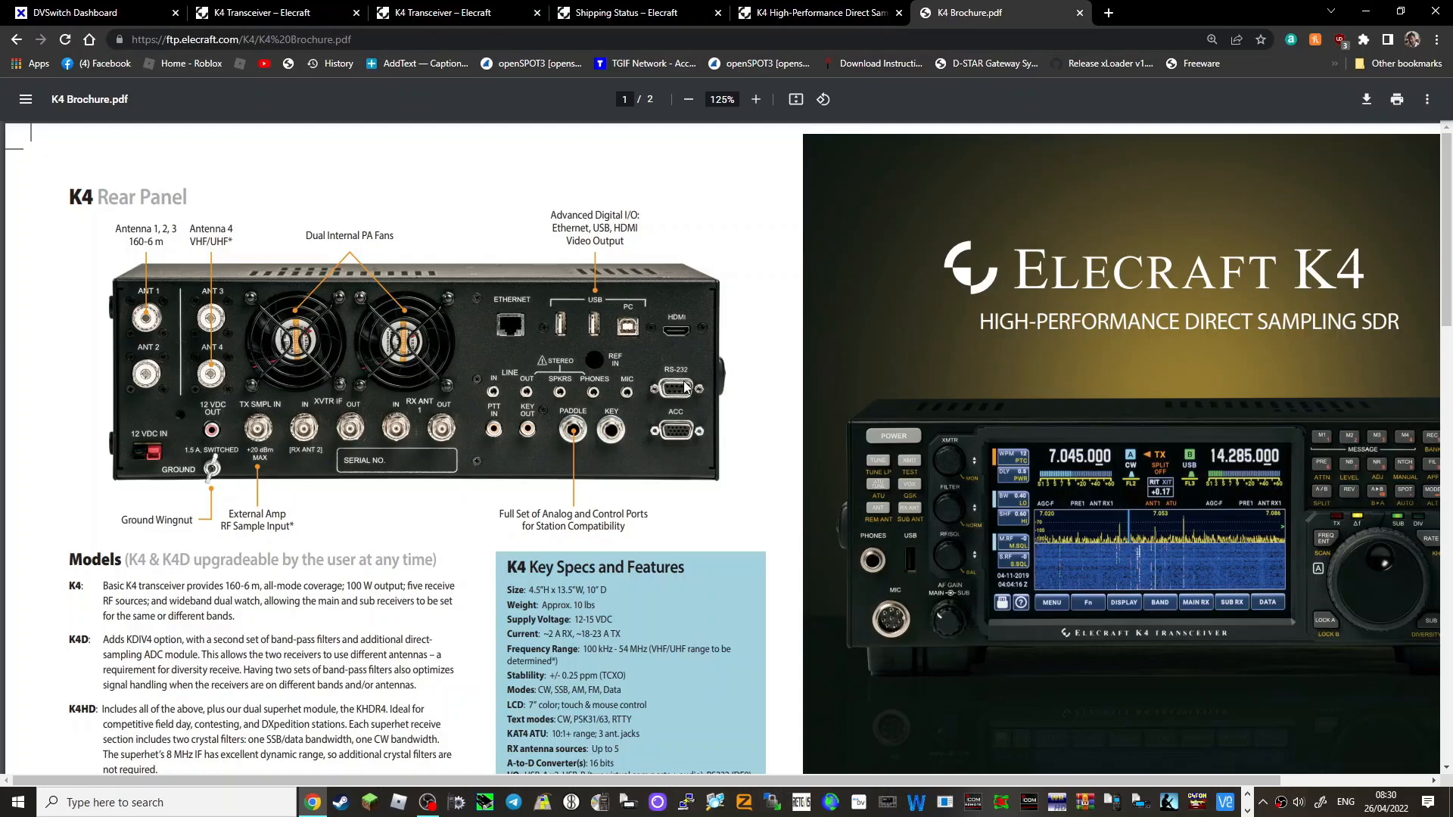
pyautogui.moveTo(680, 447)
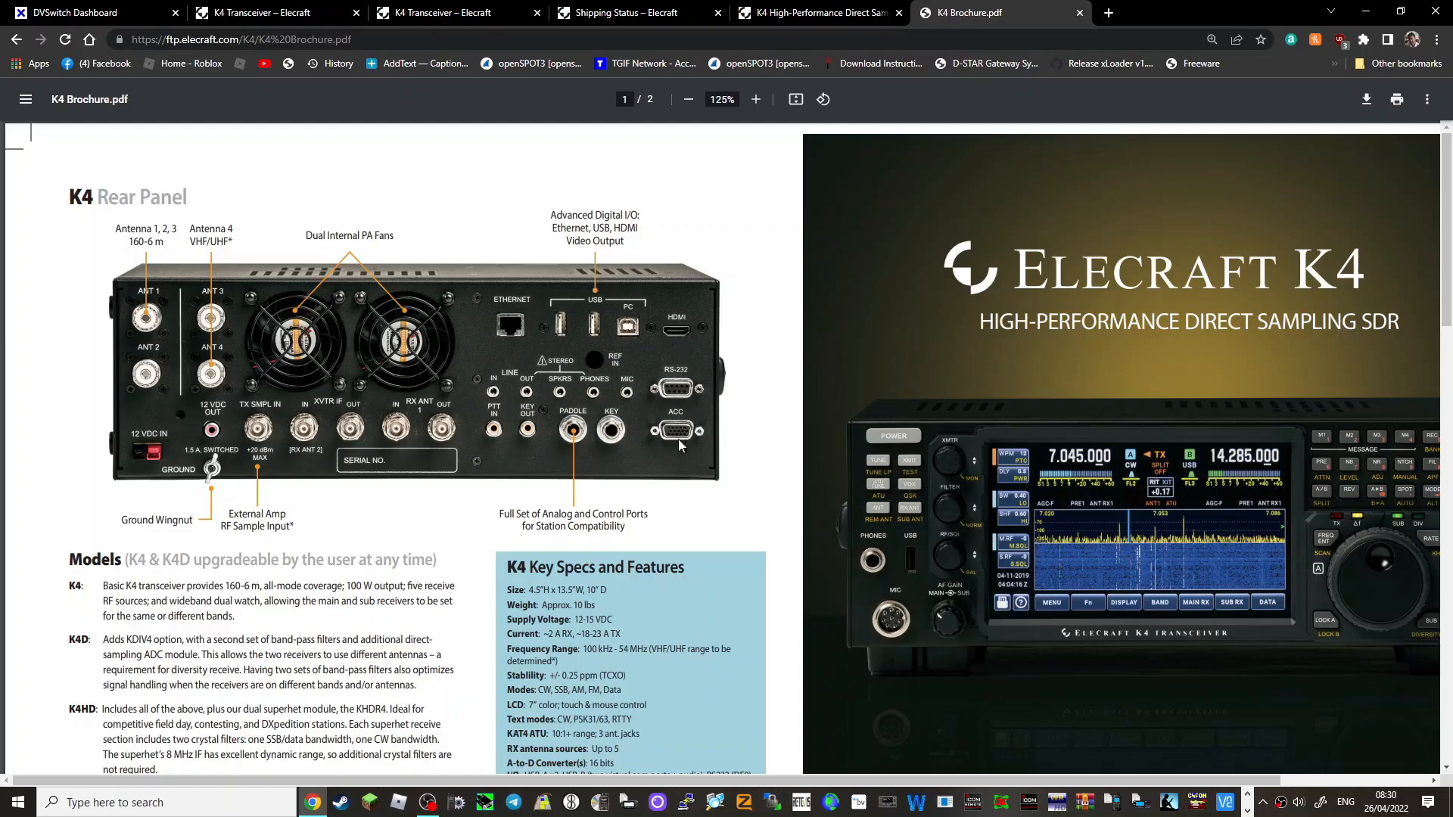
pyautogui.moveTo(646, 413)
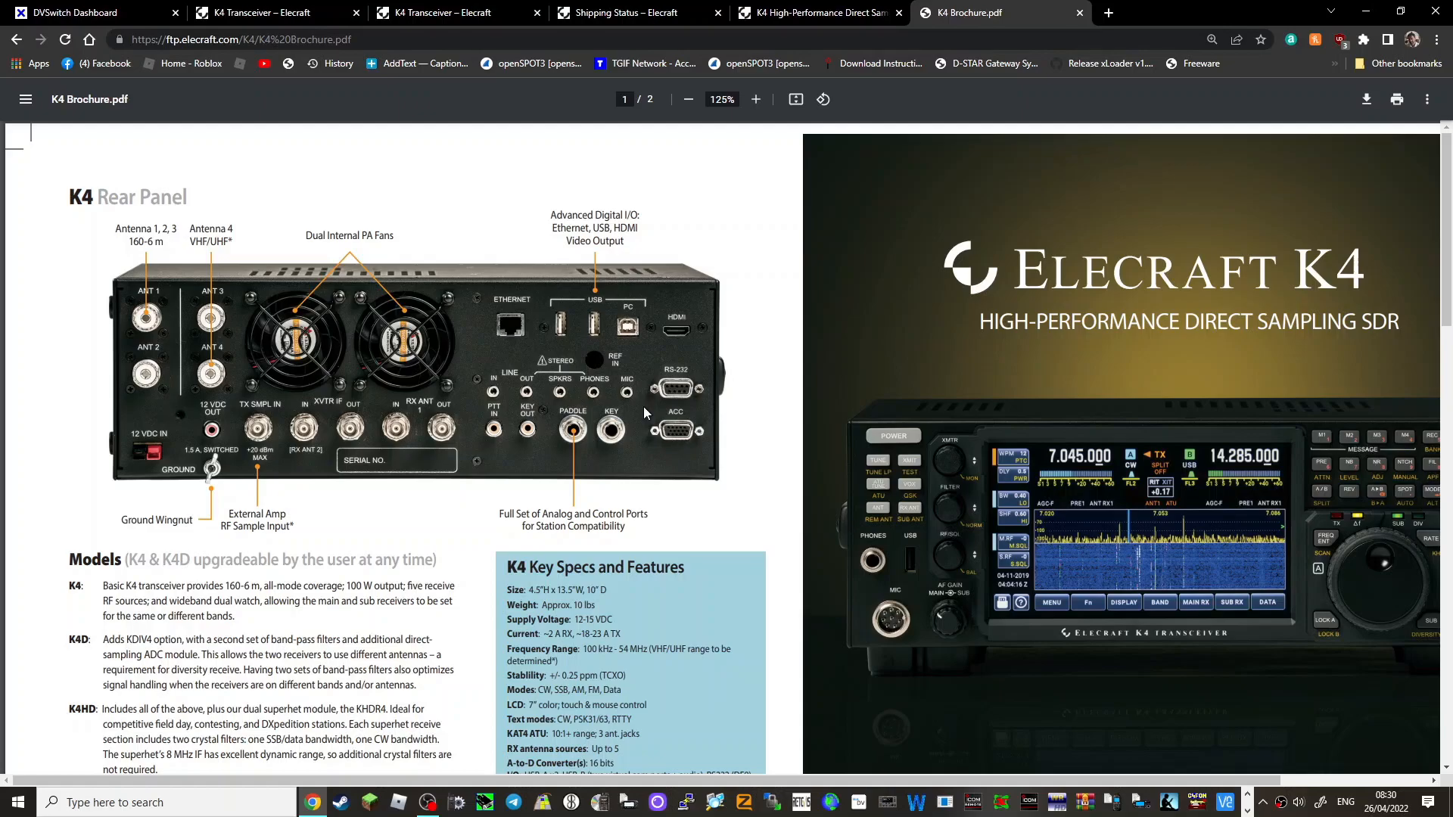
pyautogui.moveTo(638, 344)
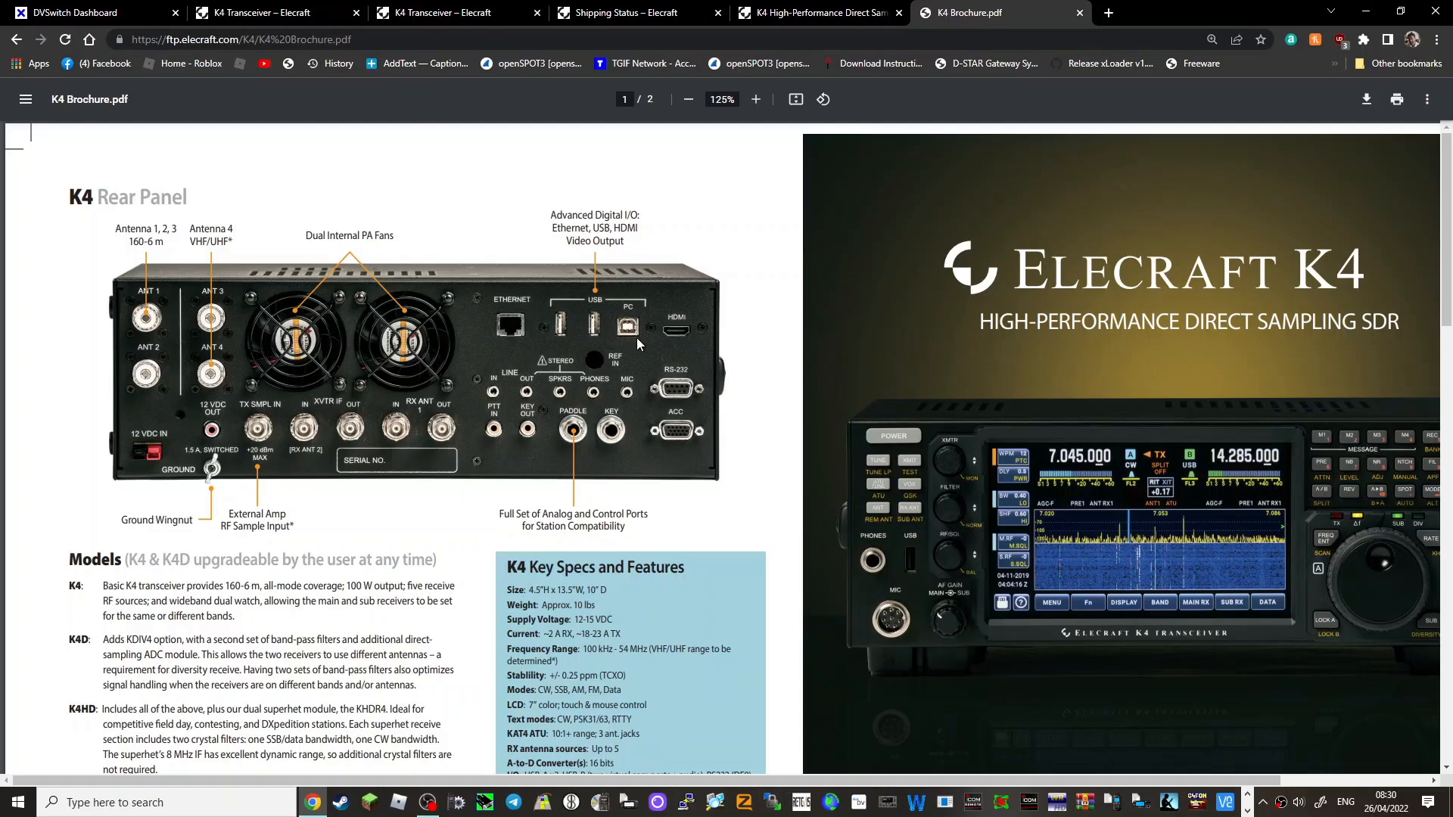
pyautogui.moveTo(517, 406)
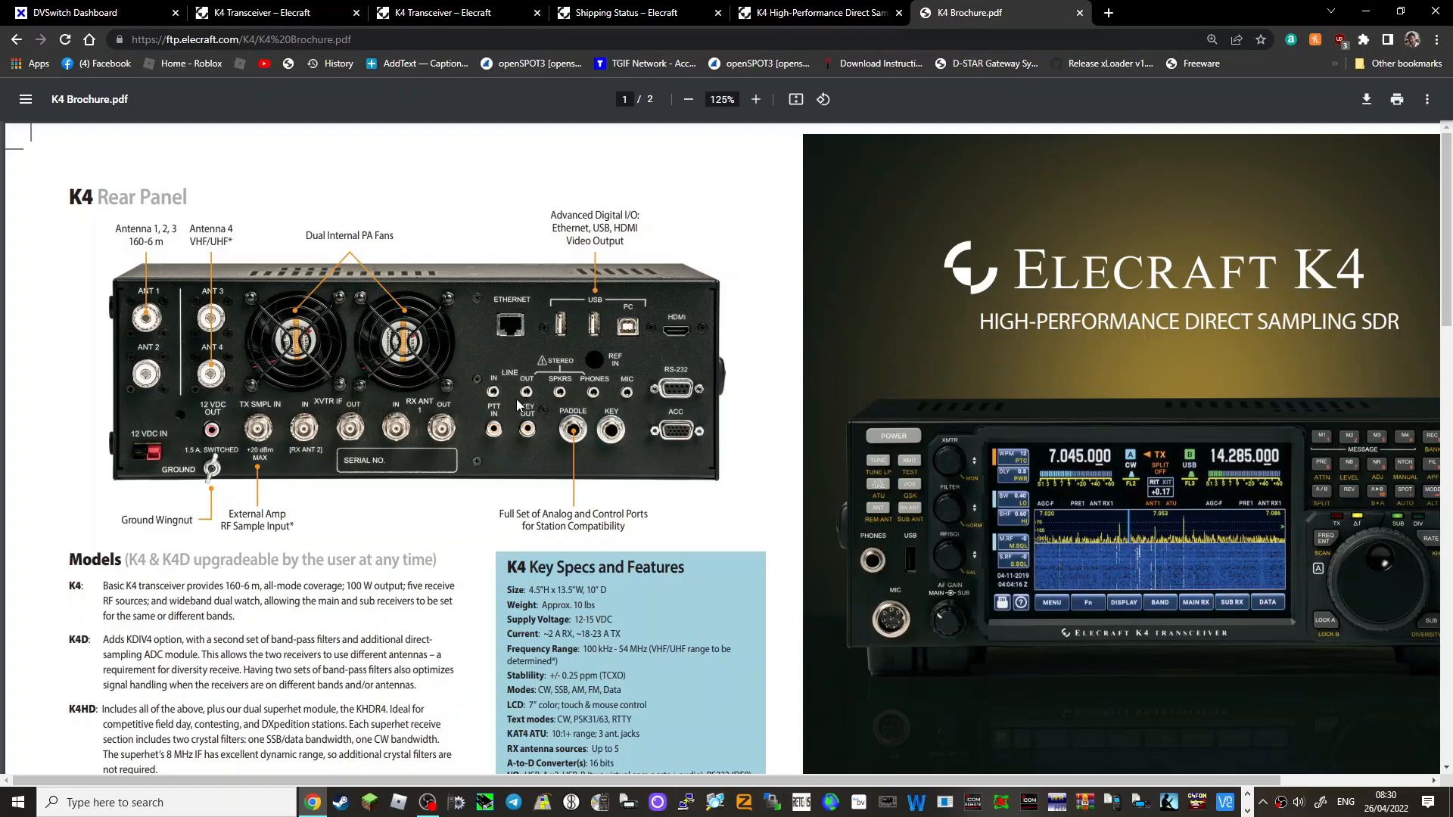
pyautogui.moveTo(644, 401)
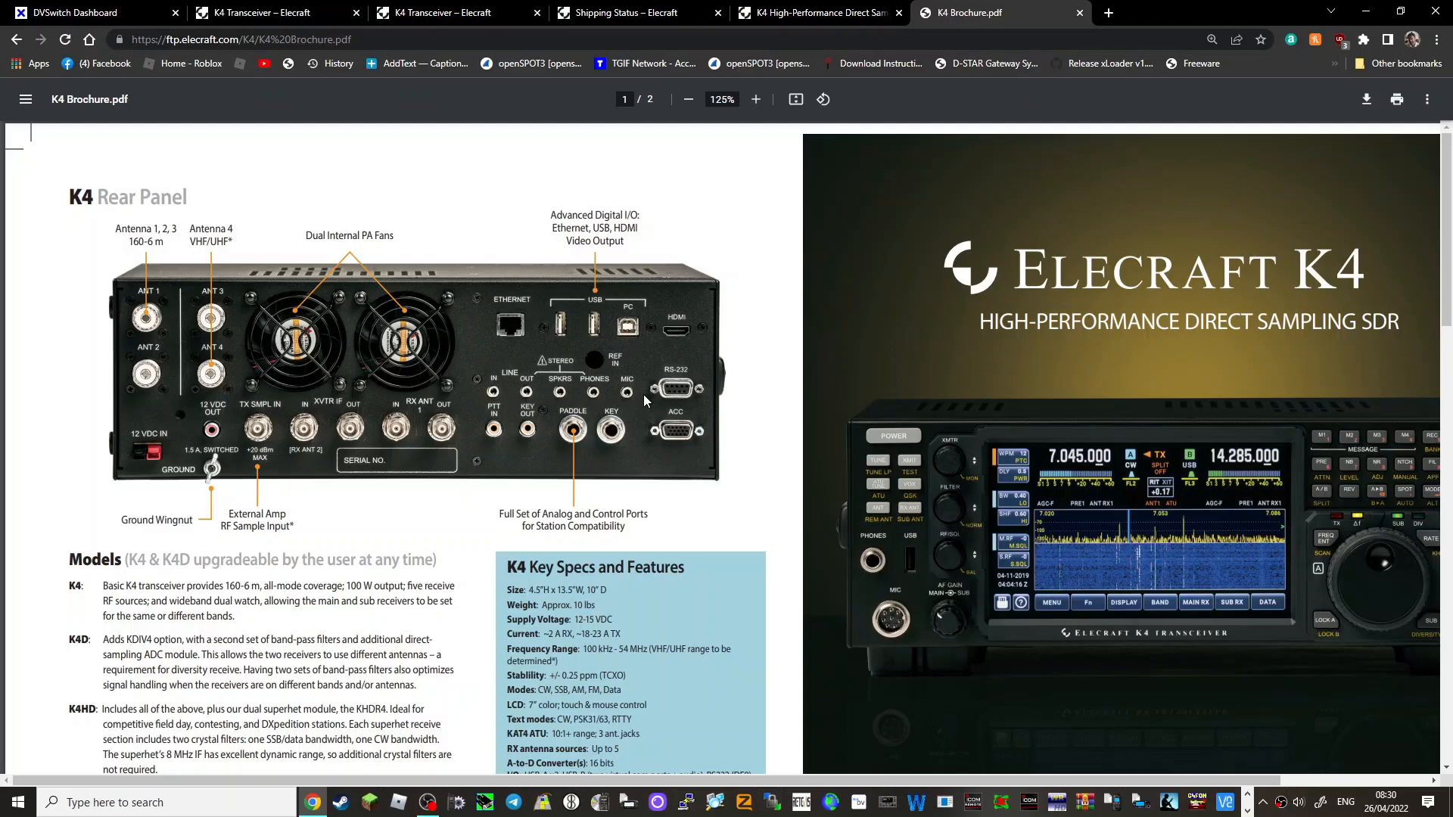
pyautogui.moveTo(602, 438)
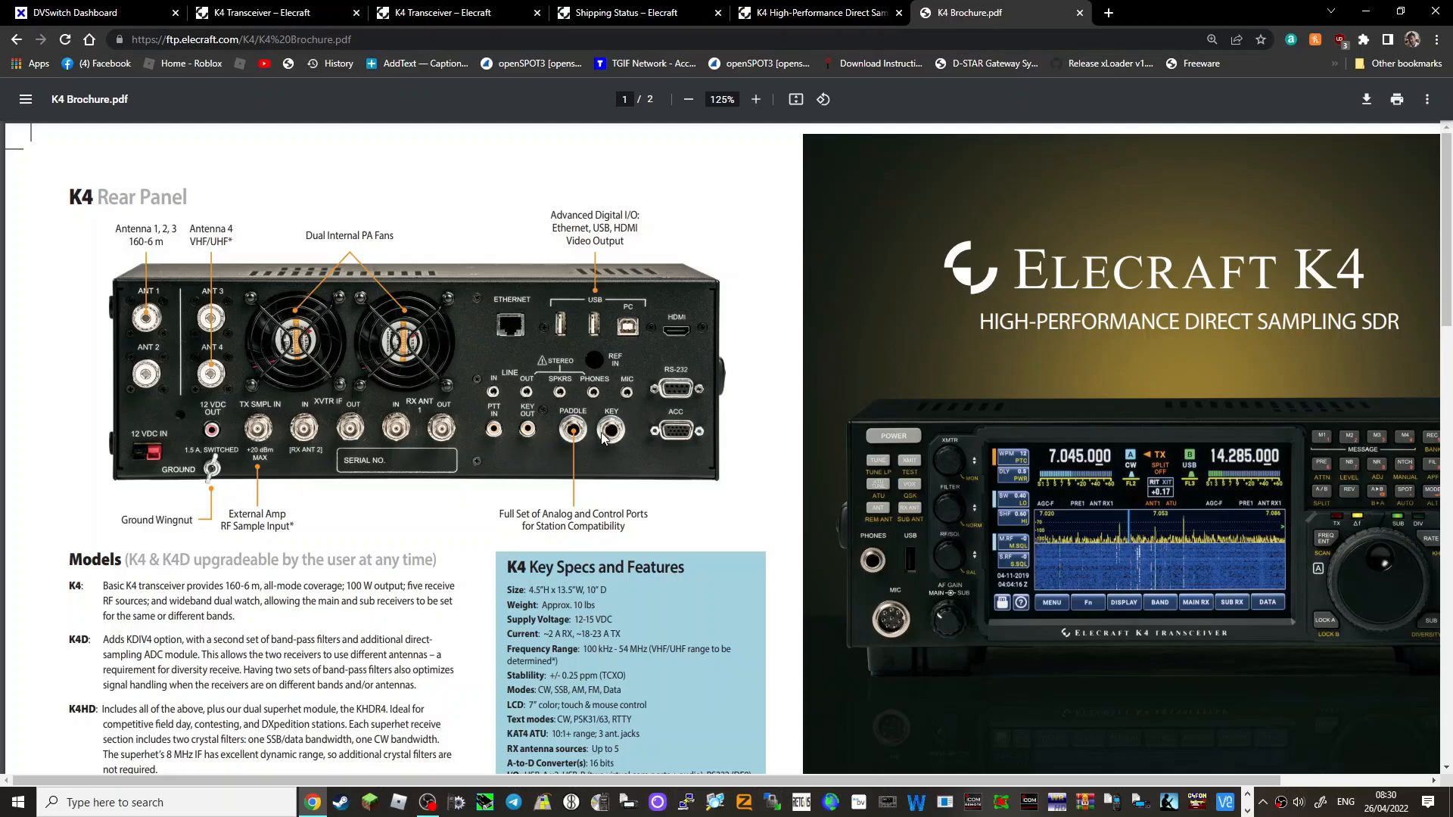
pyautogui.moveTo(380, 357)
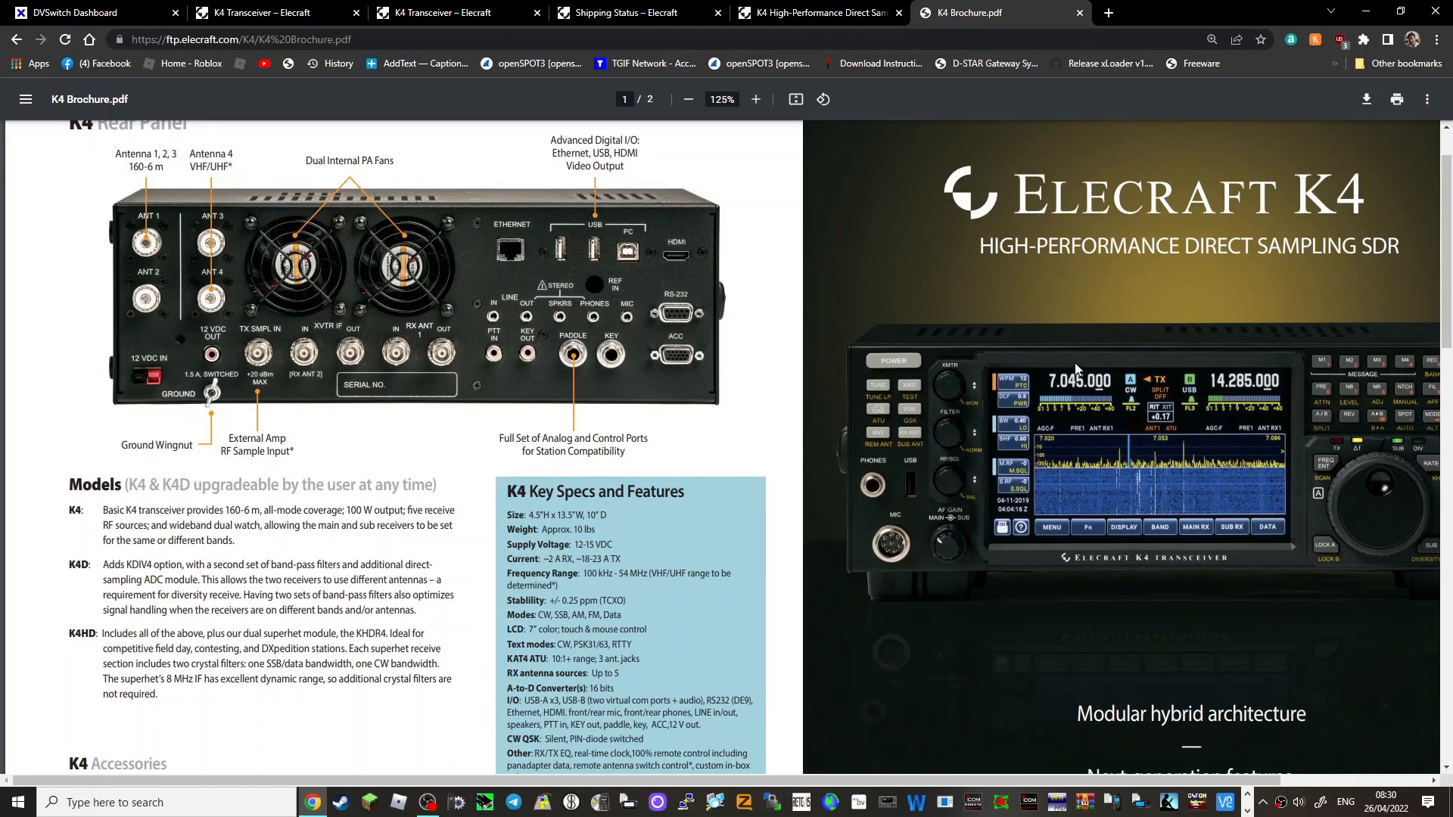
# - Scroll page 1 down to the K4 Accessories section and Elecraft address footer
pyautogui.scroll(-3)
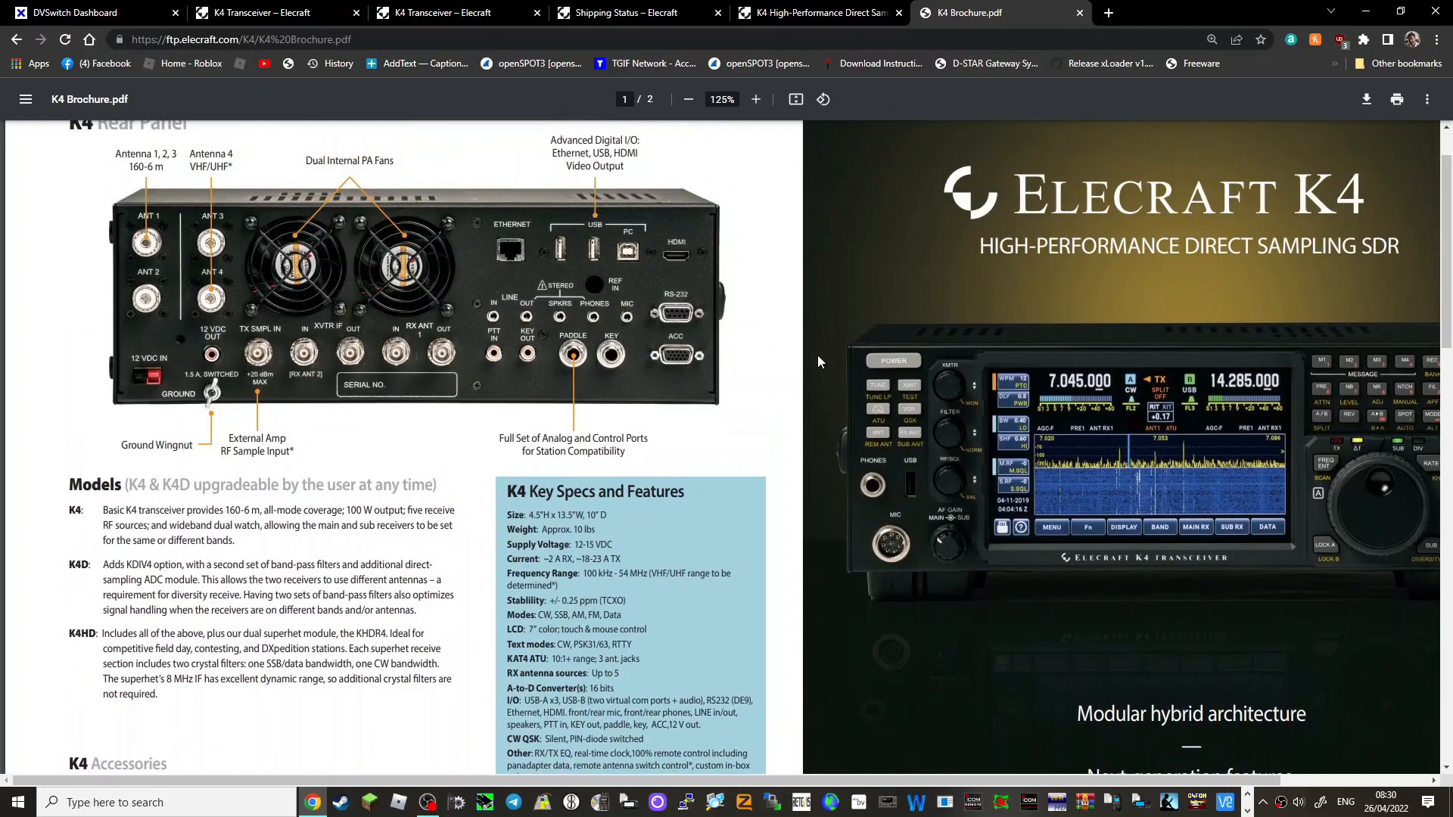
pyautogui.scroll(-3)
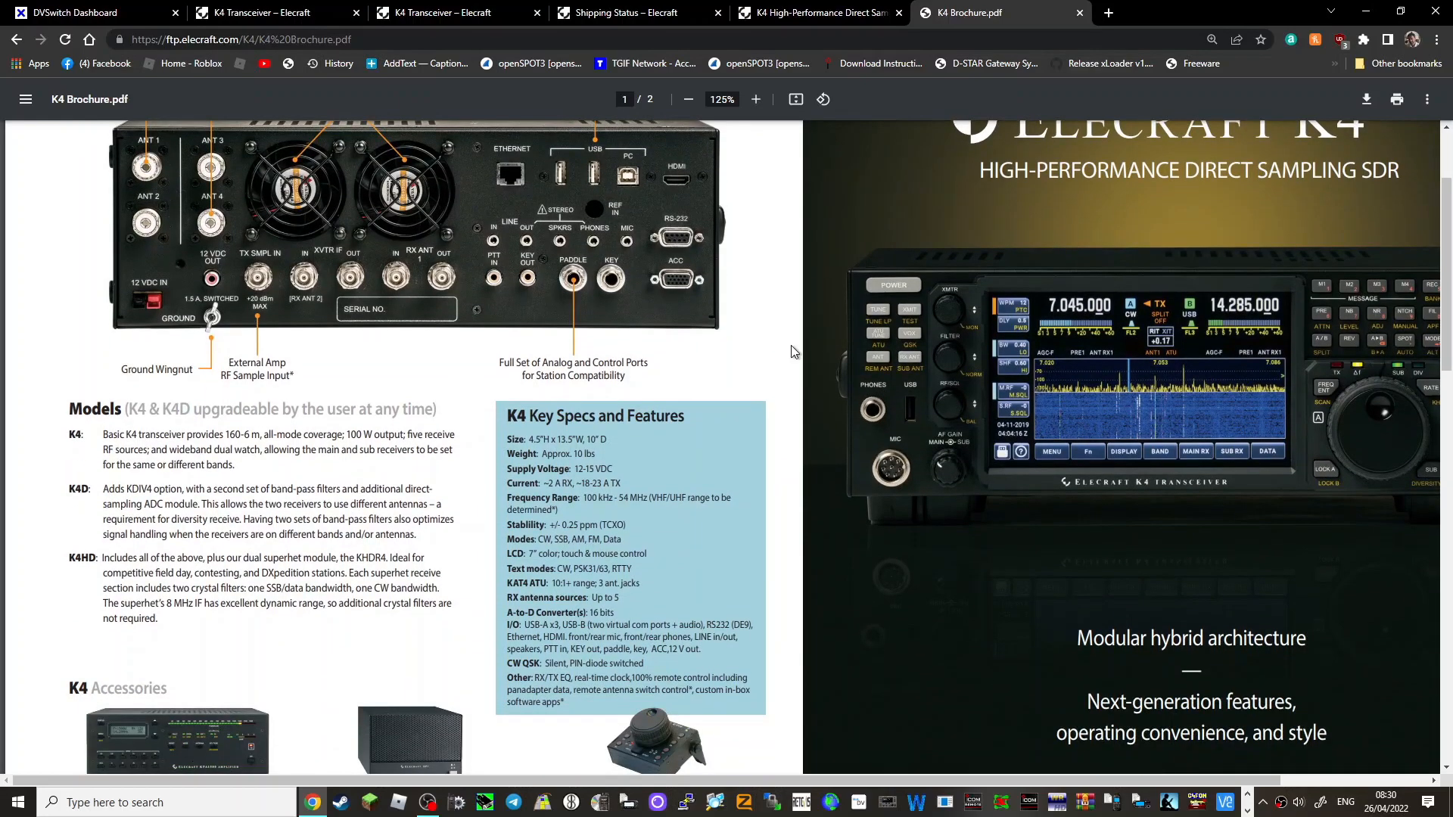
pyautogui.moveTo(665, 453)
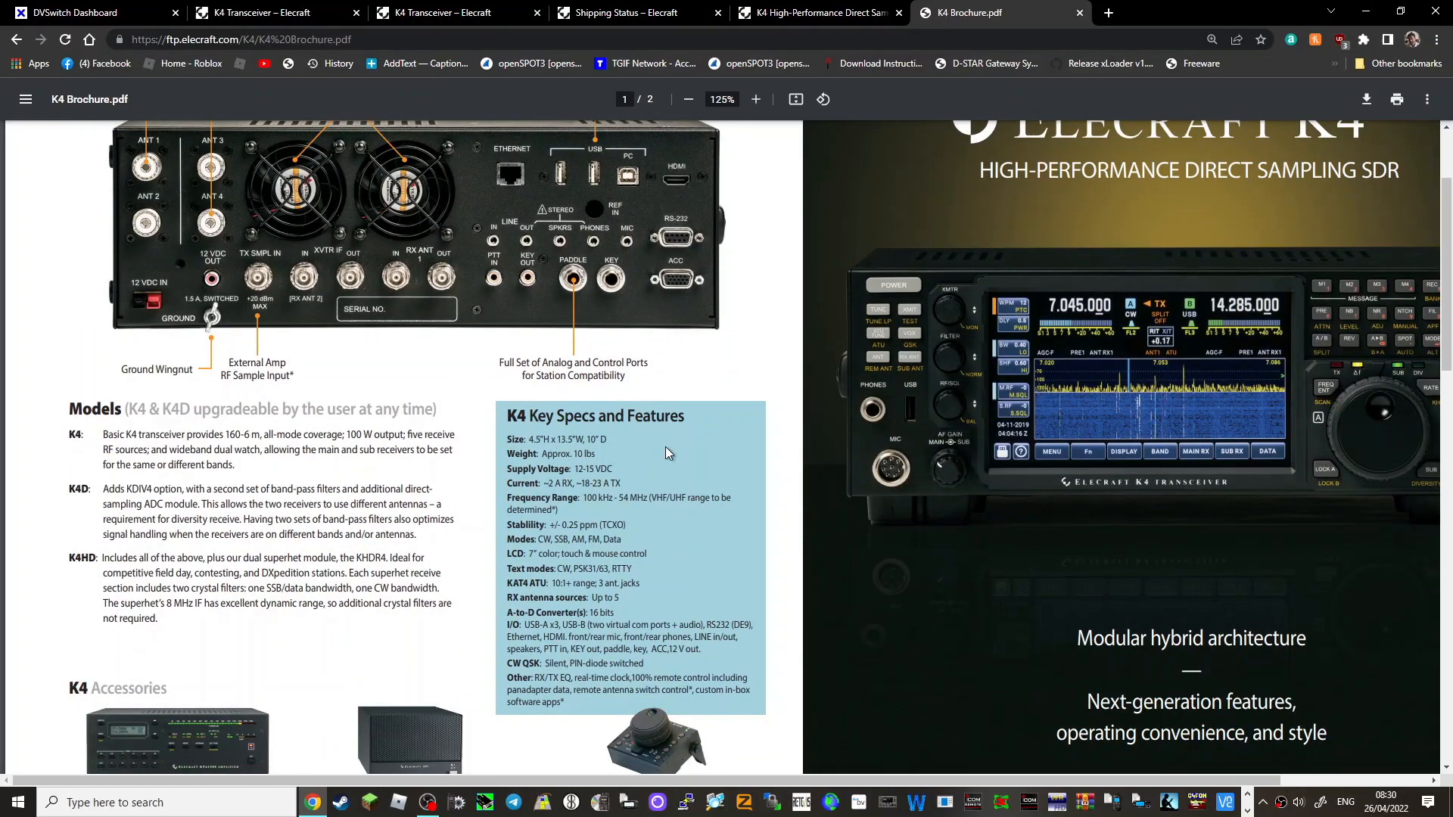
pyautogui.scroll(-3)
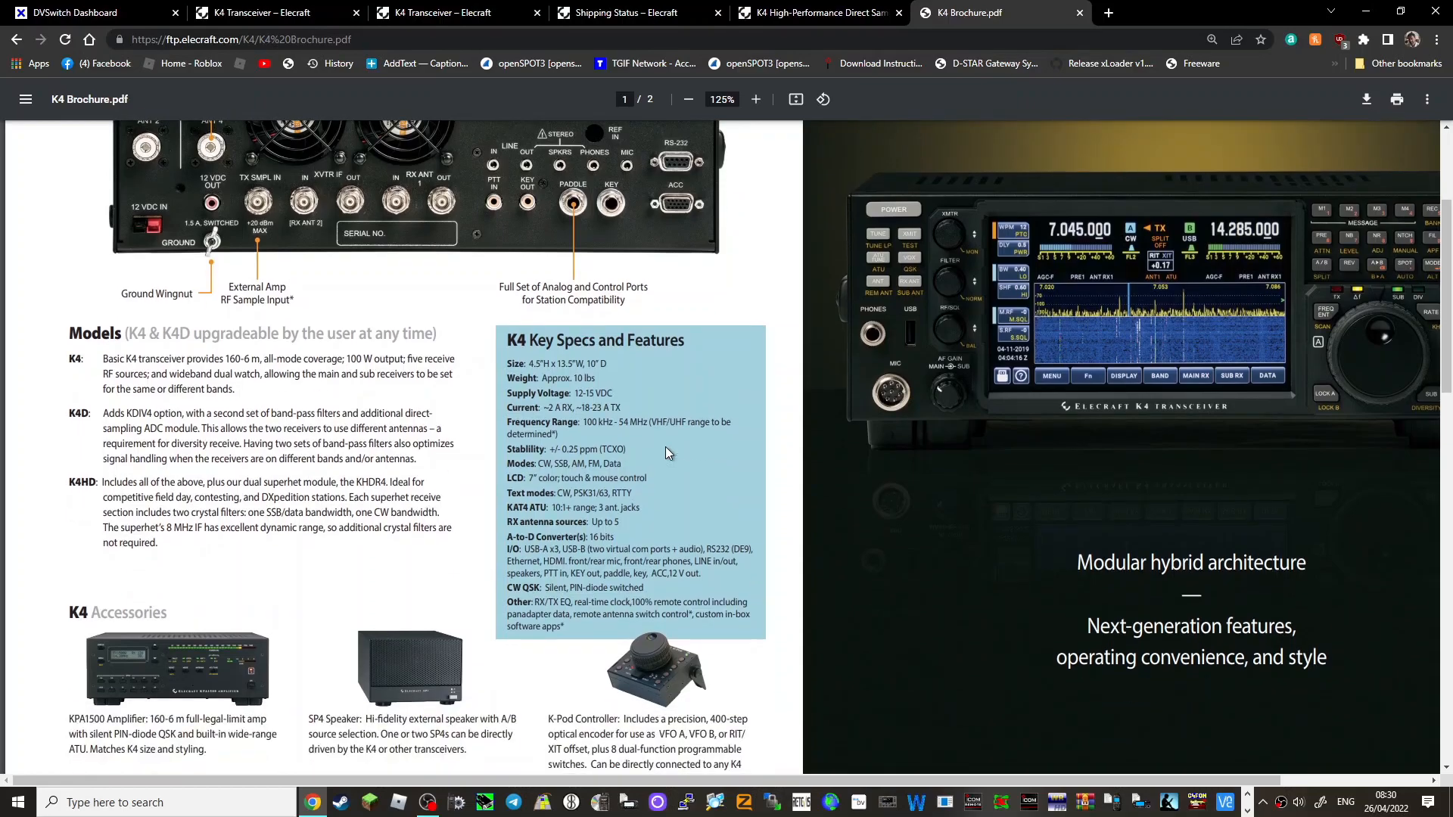
pyautogui.scroll(-3)
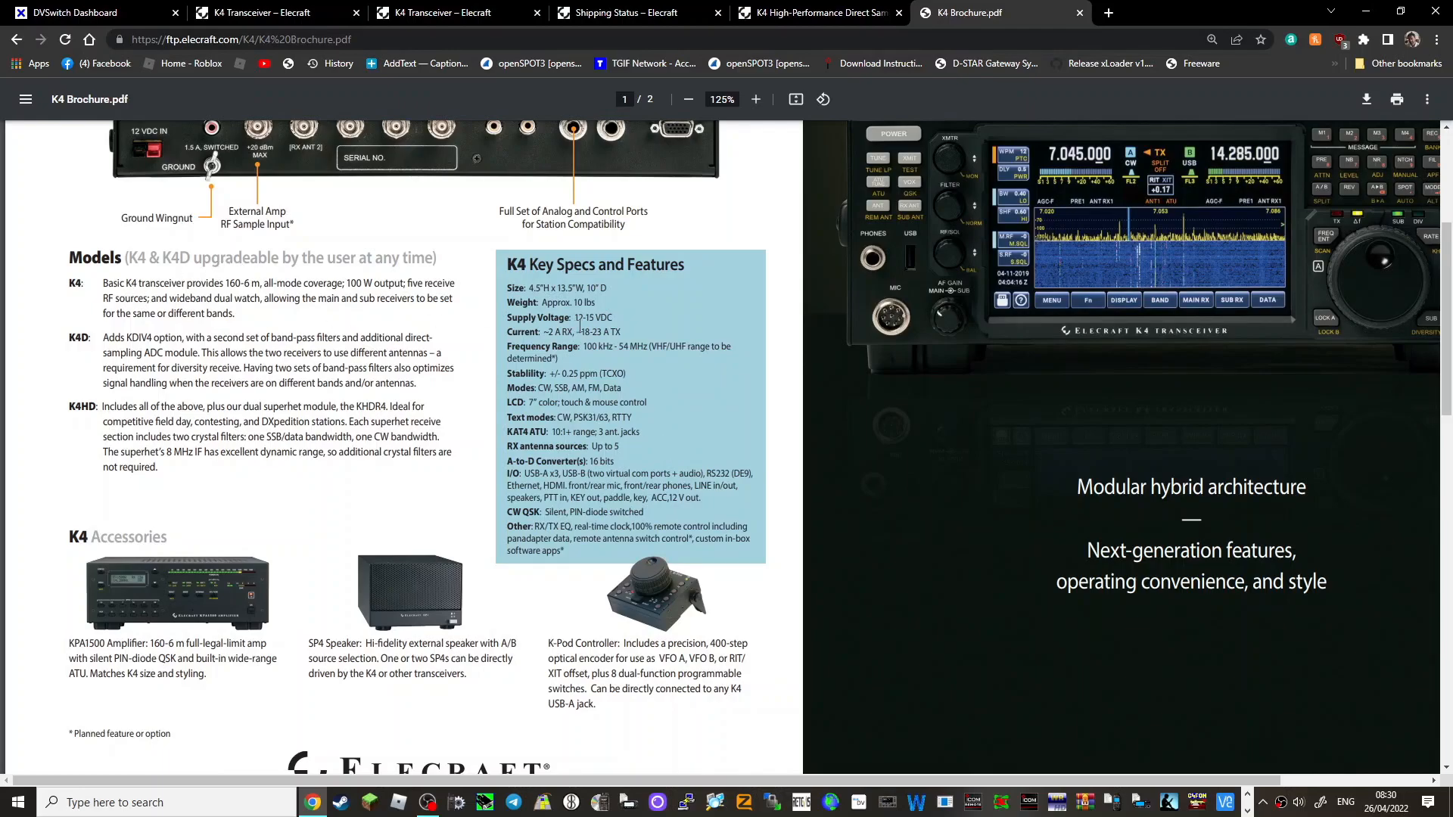
pyautogui.scroll(-3)
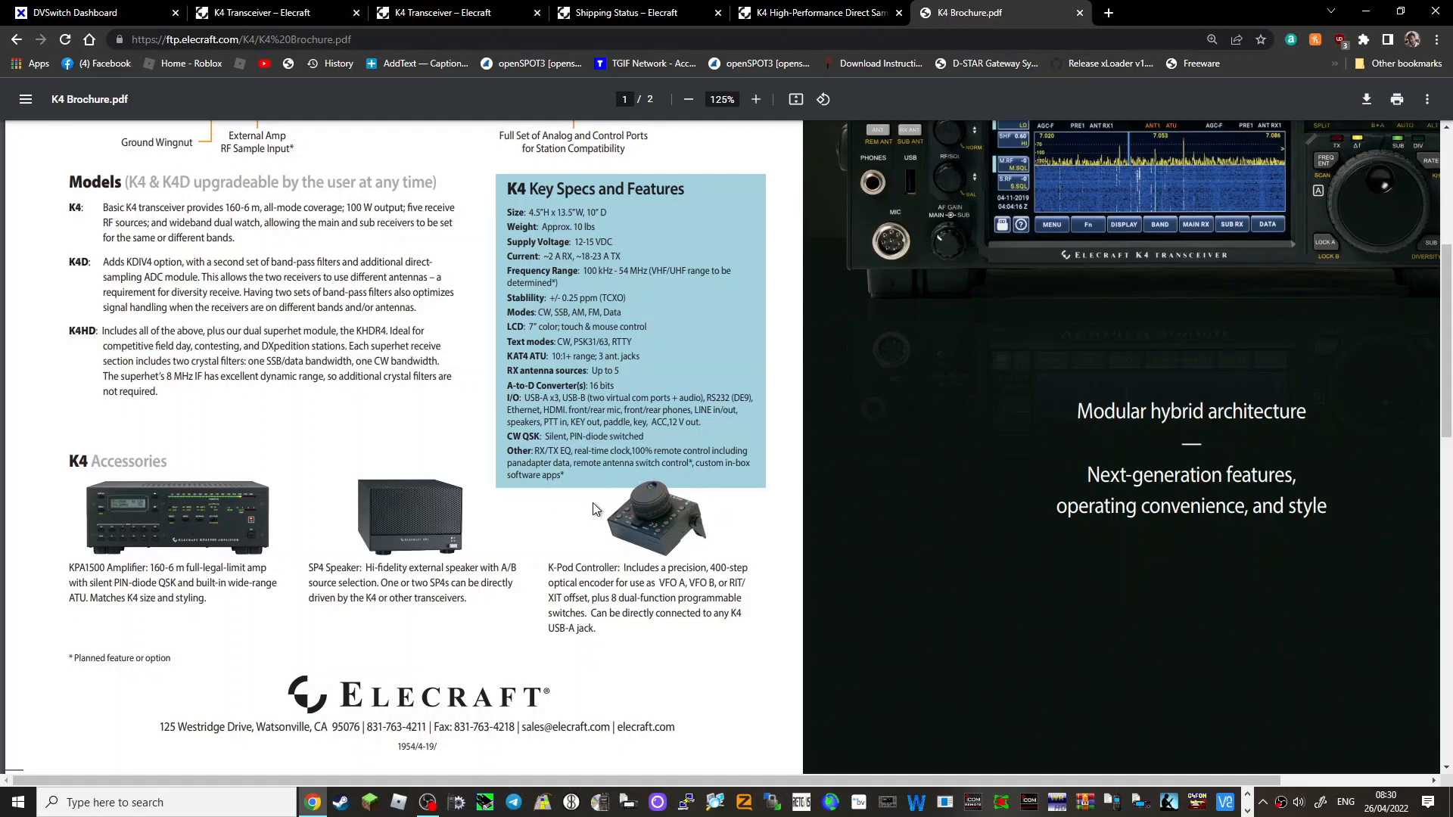
pyautogui.moveTo(354, 403)
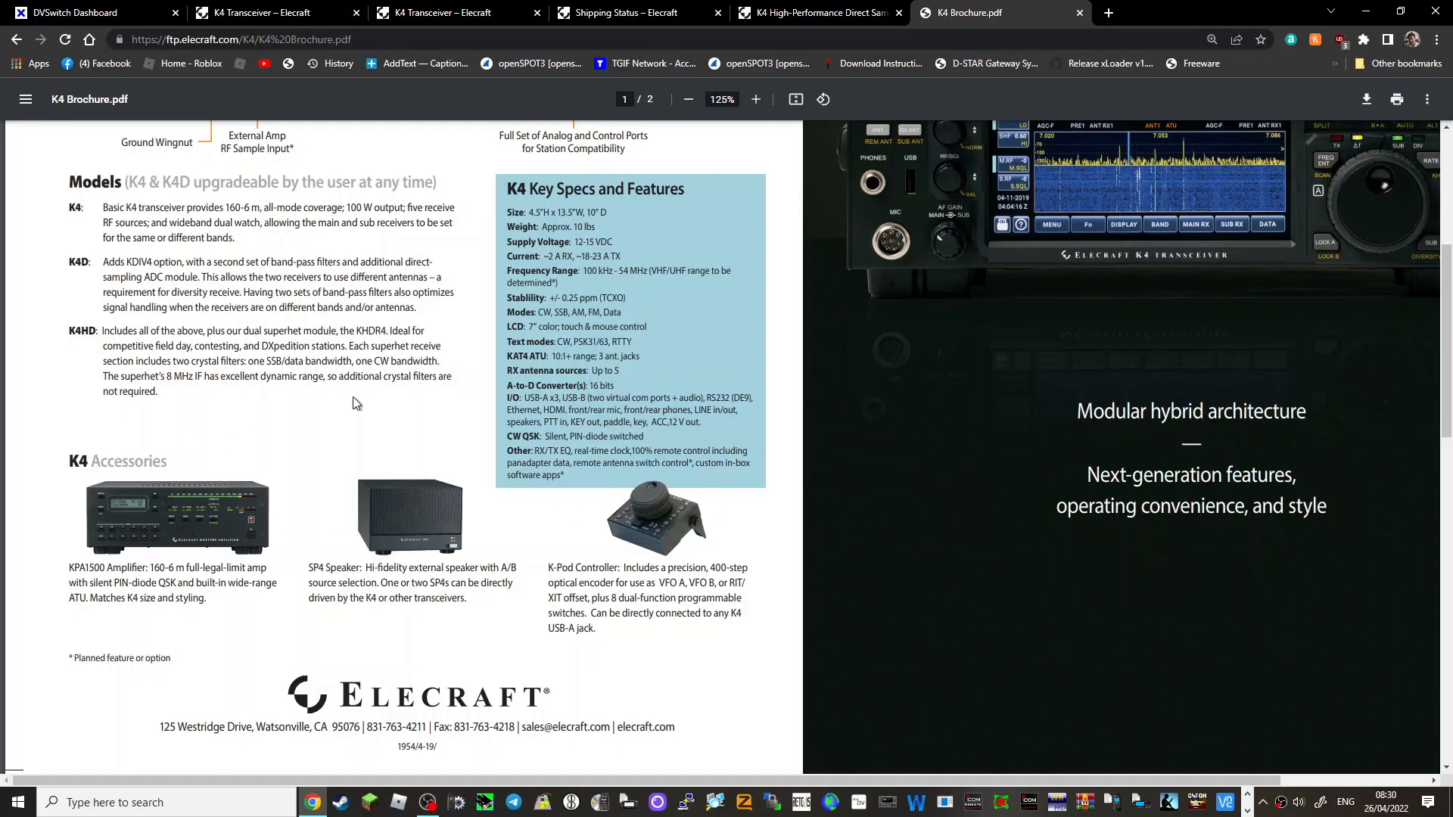
pyautogui.scroll(-3)
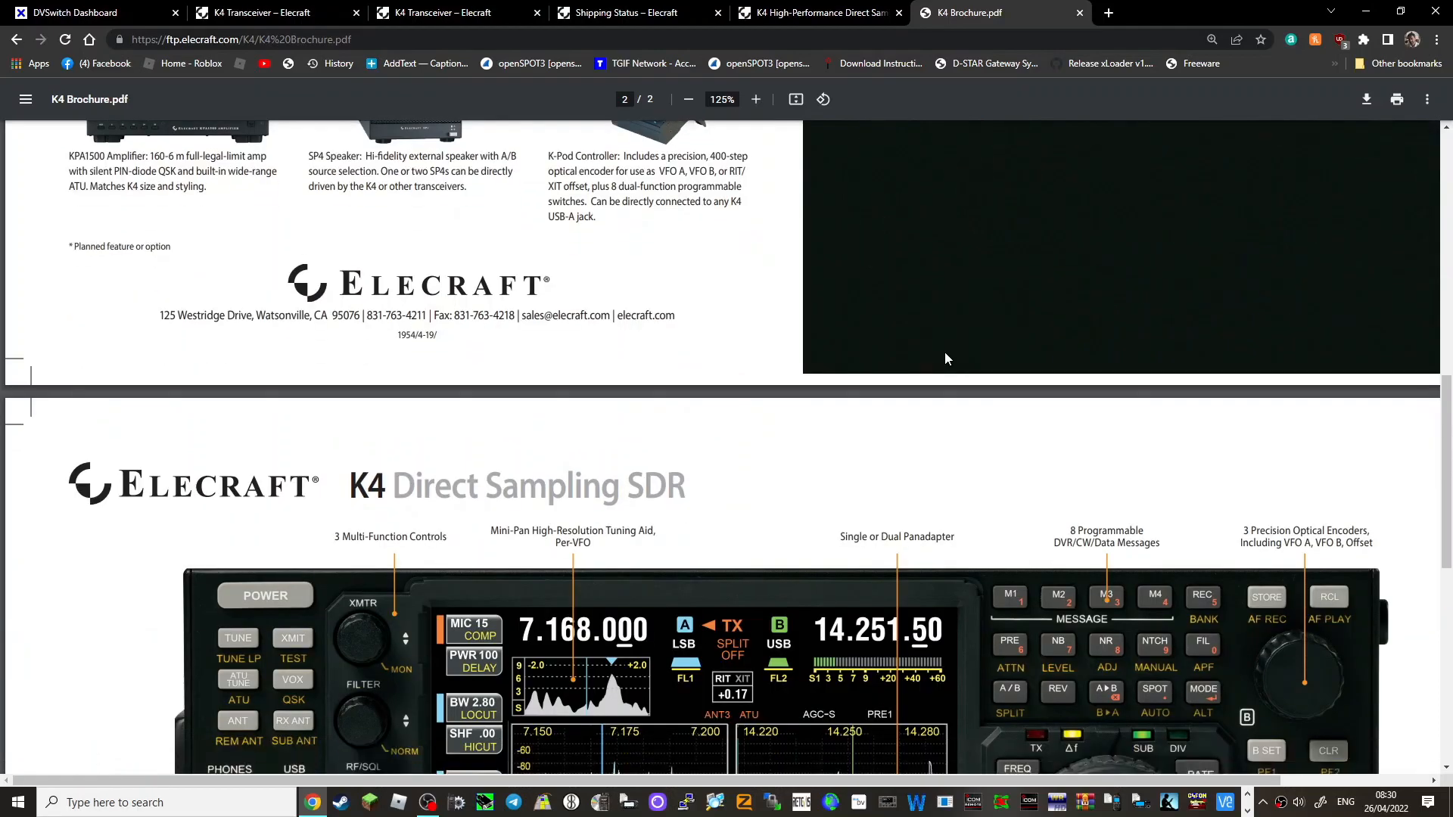
pyautogui.scroll(-3)
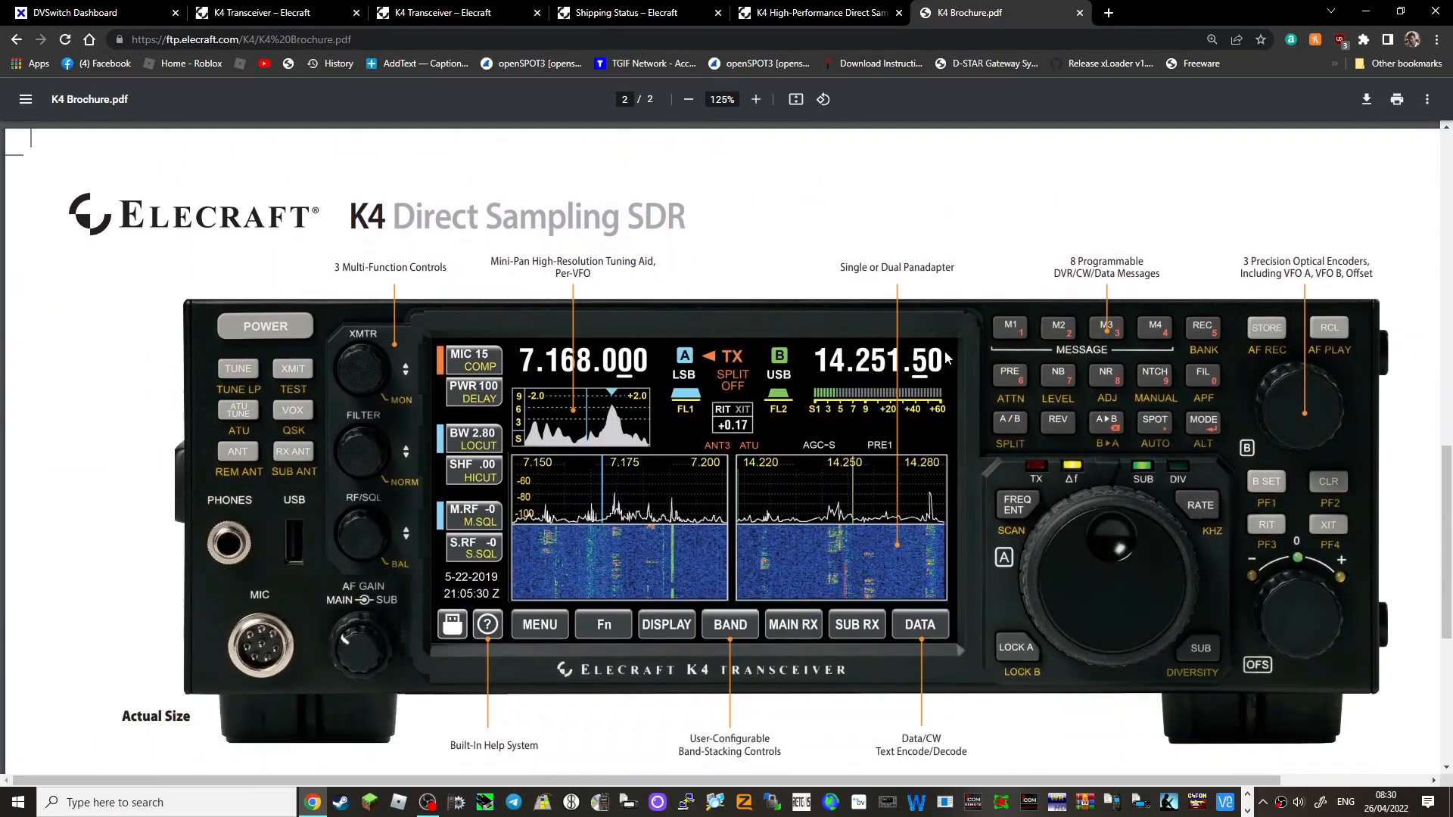
pyautogui.scroll(-3)
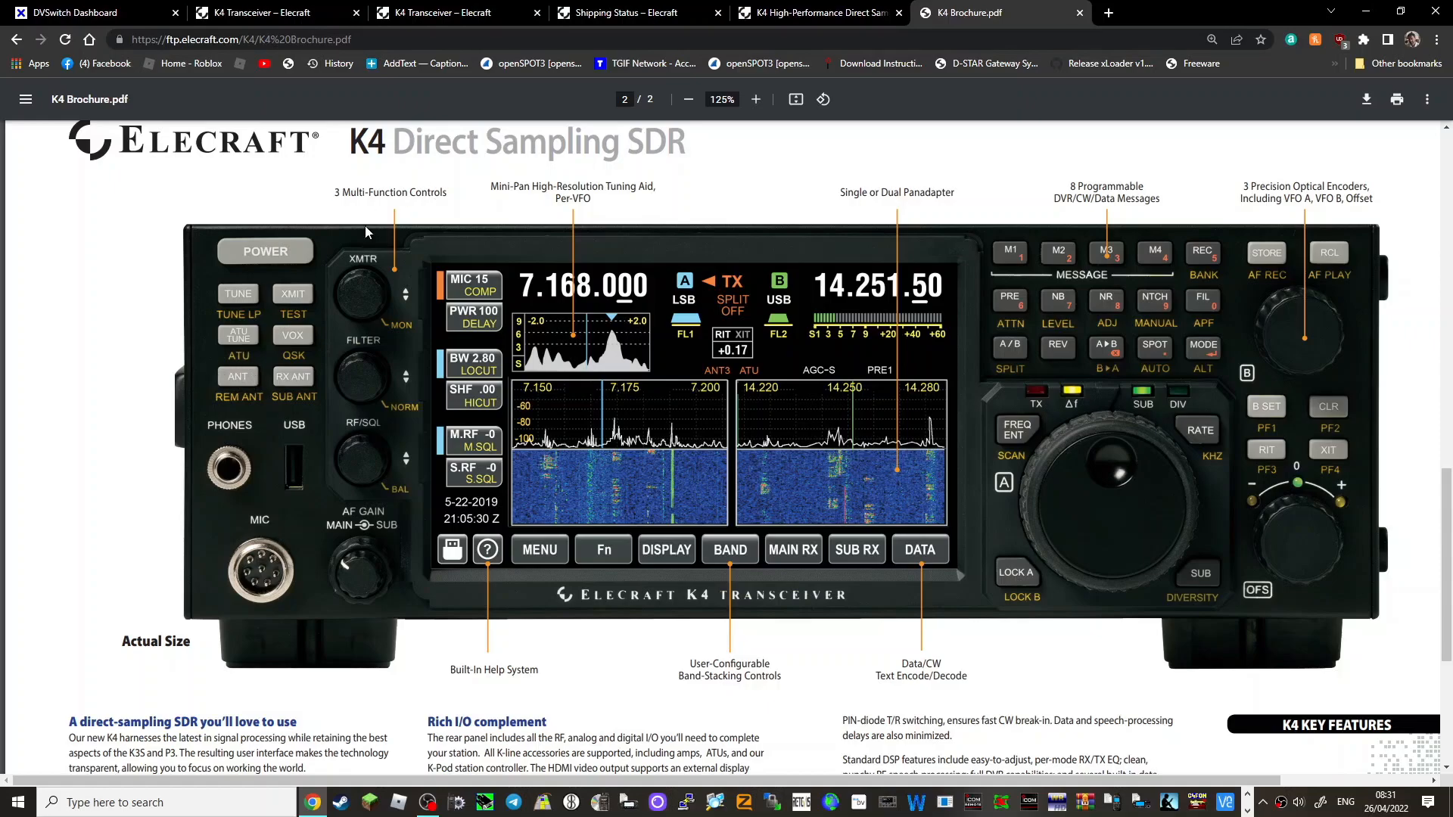
pyautogui.moveTo(221, 336)
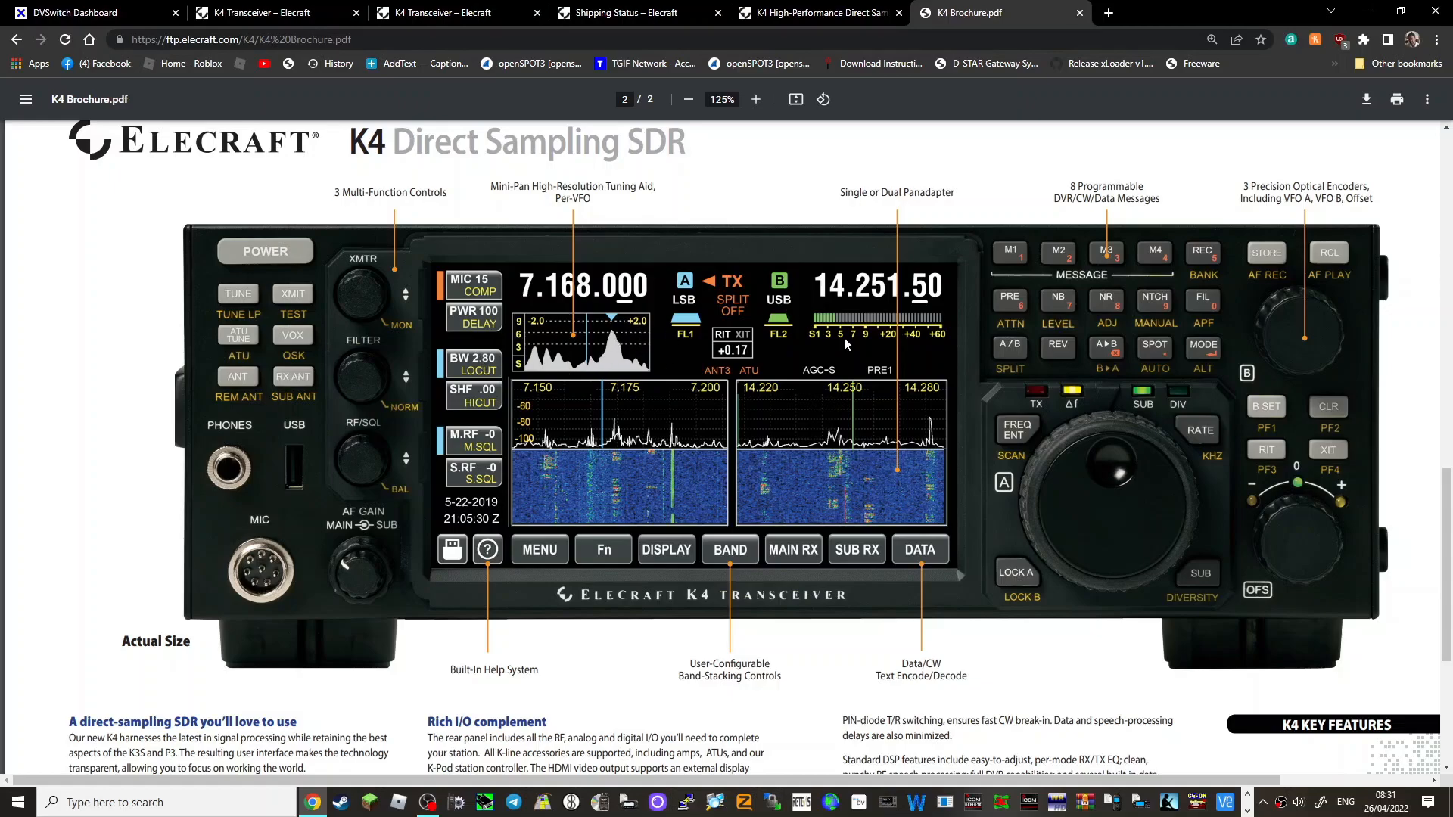
pyautogui.moveTo(570, 345)
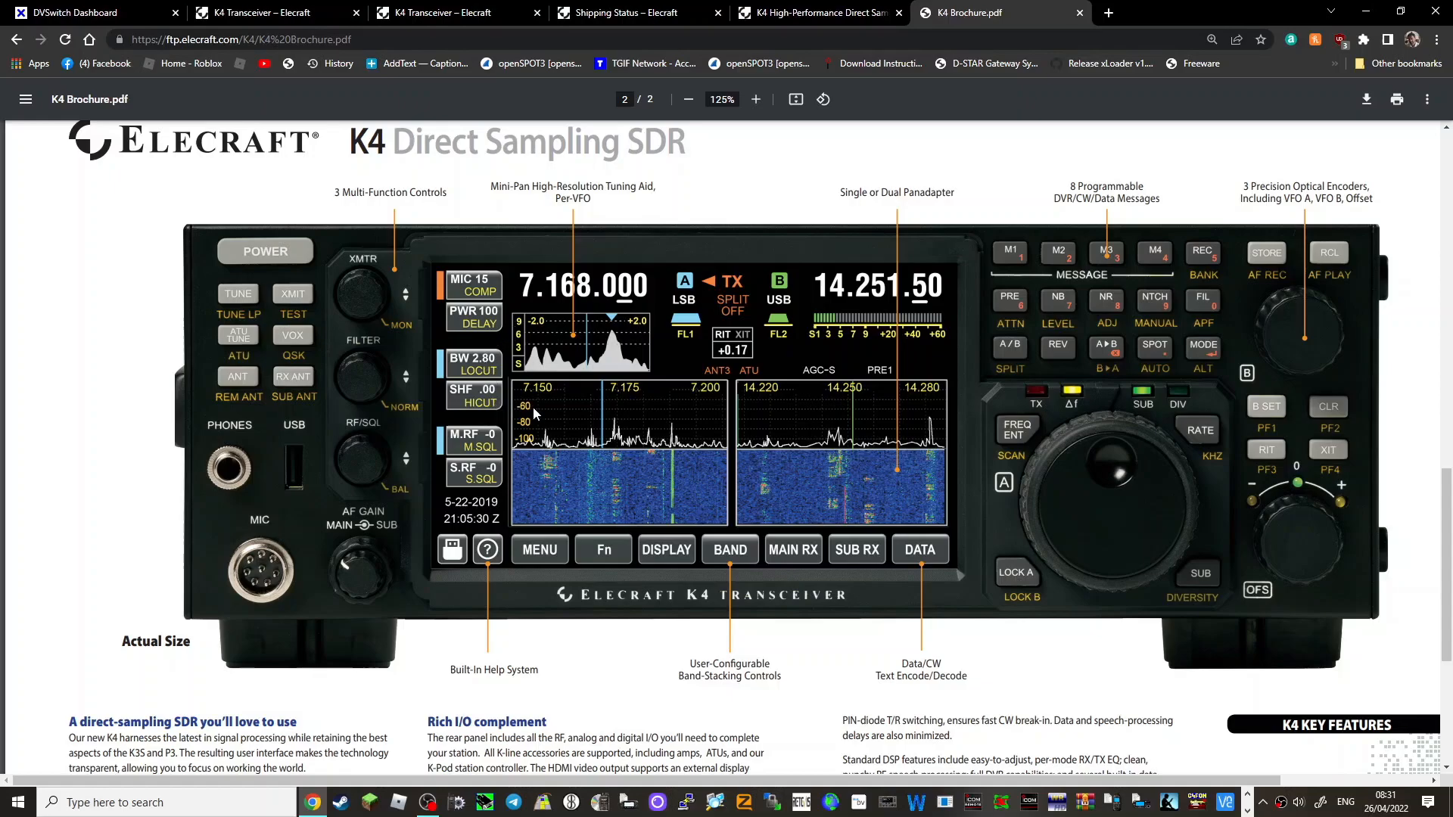
pyautogui.moveTo(468, 400)
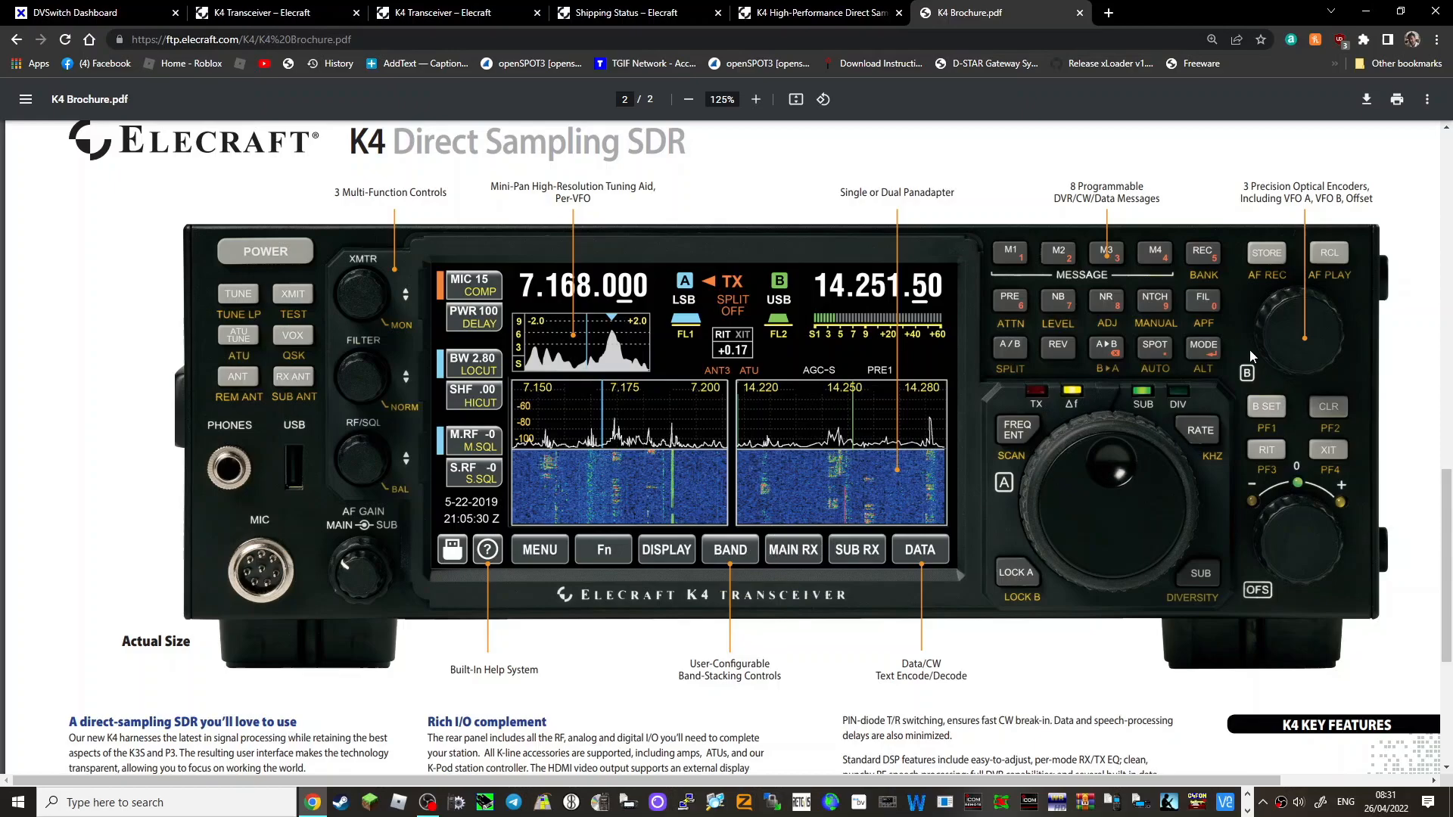
# - Scroll past the front-panel diagram to the dual RX, remote control and KAT4 ATU feature text
pyautogui.scroll(-3)
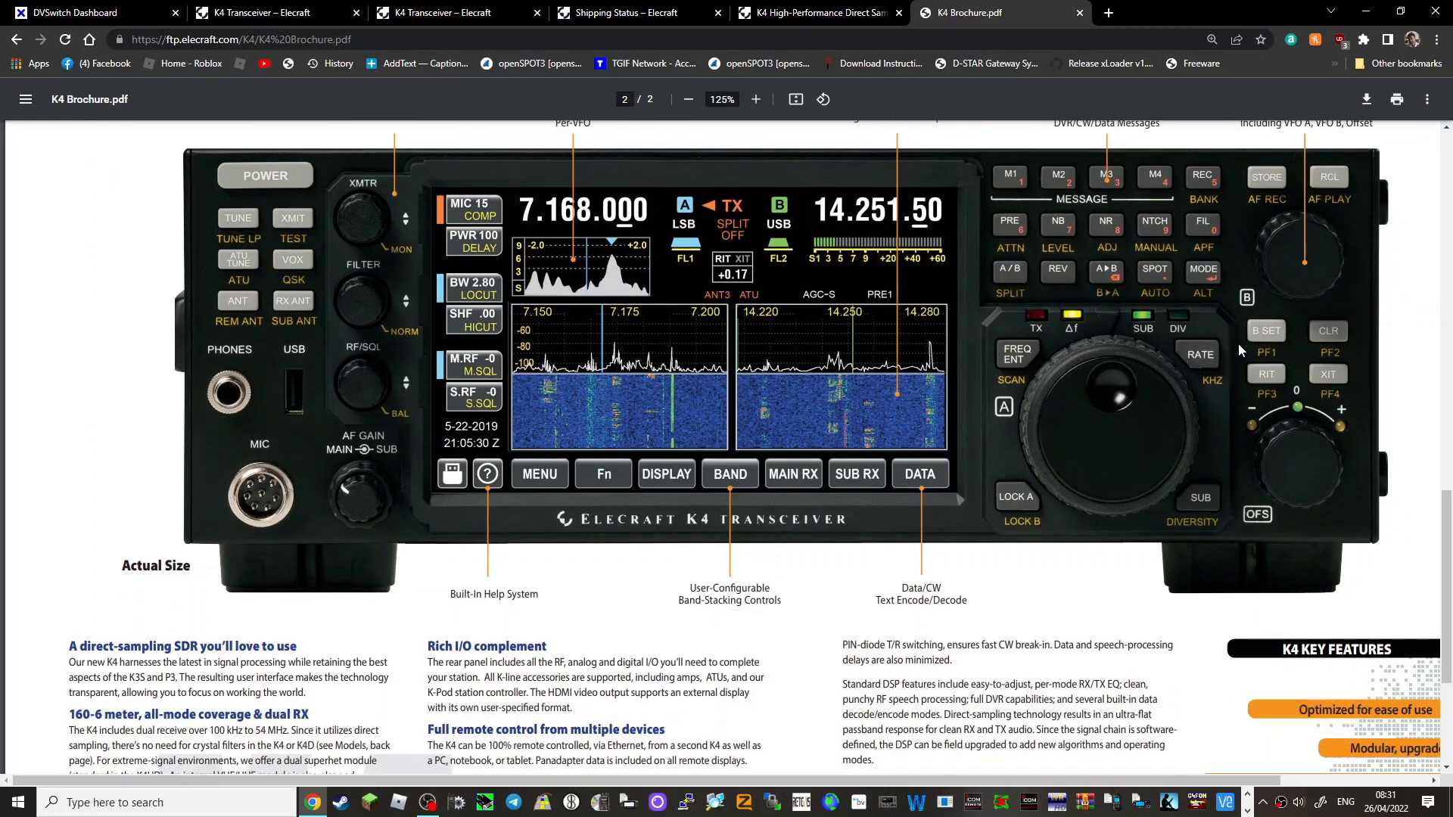
pyautogui.scroll(-3)
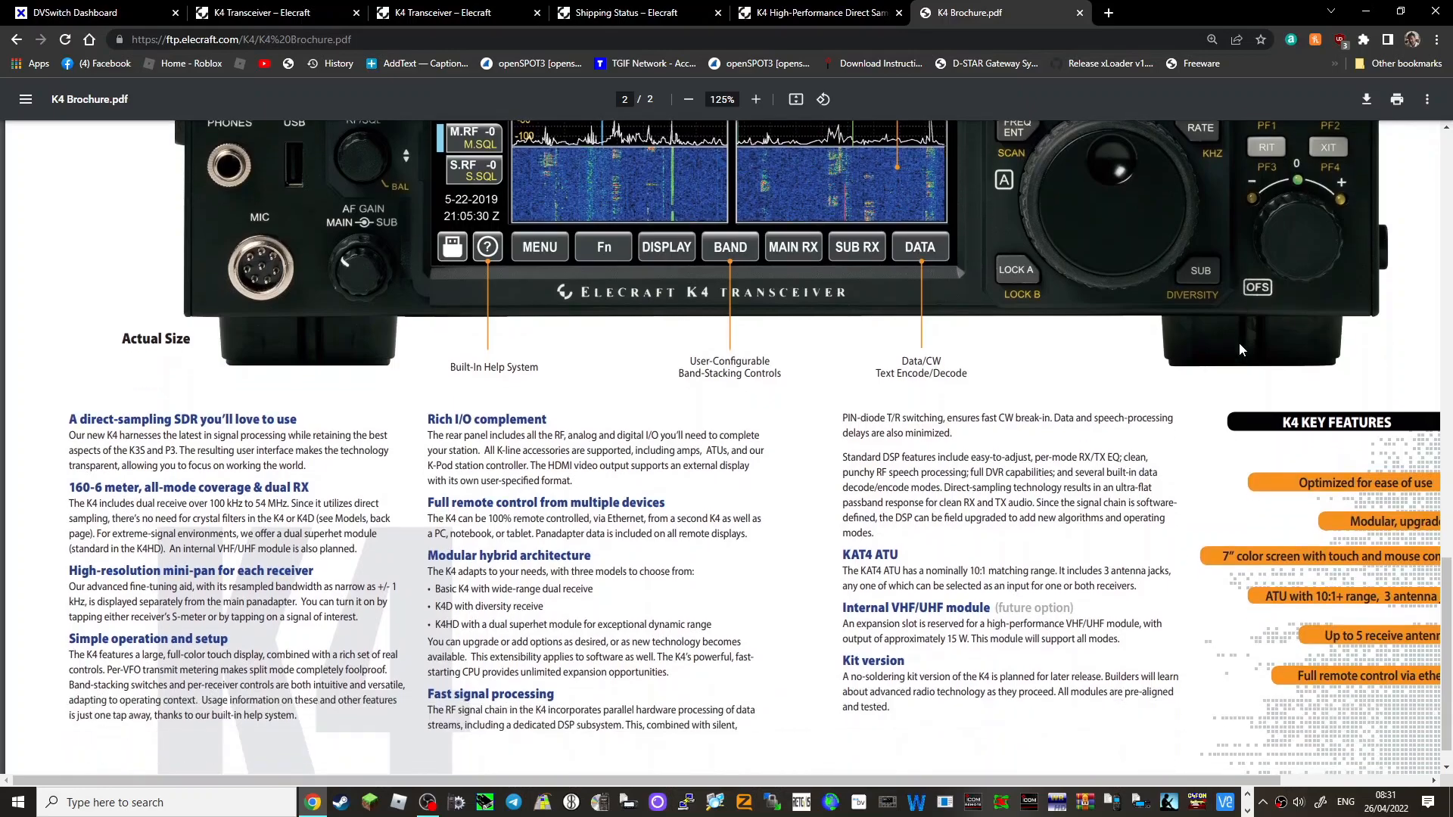
pyautogui.scroll(-3)
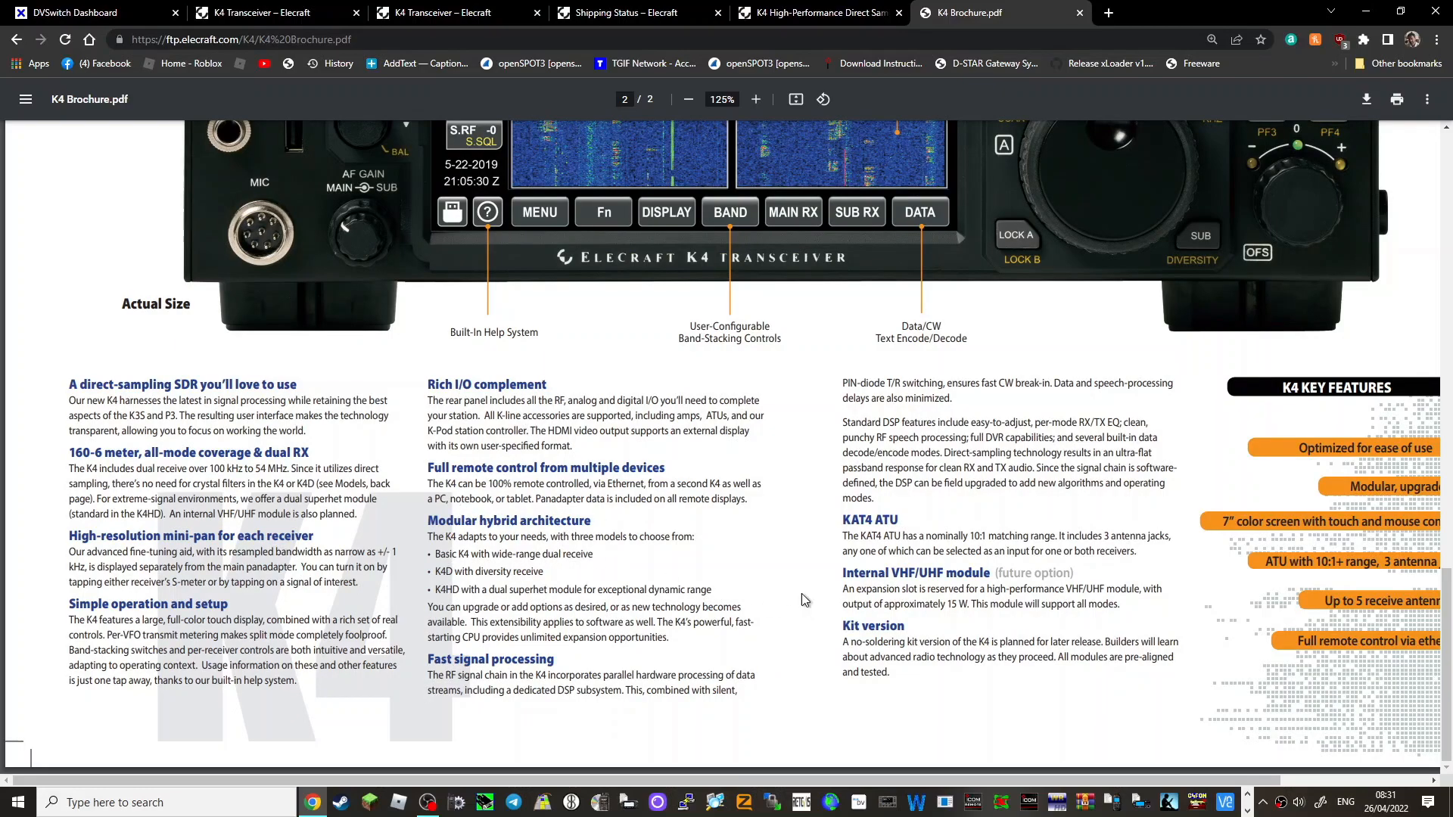
pyautogui.moveTo(791, 574)
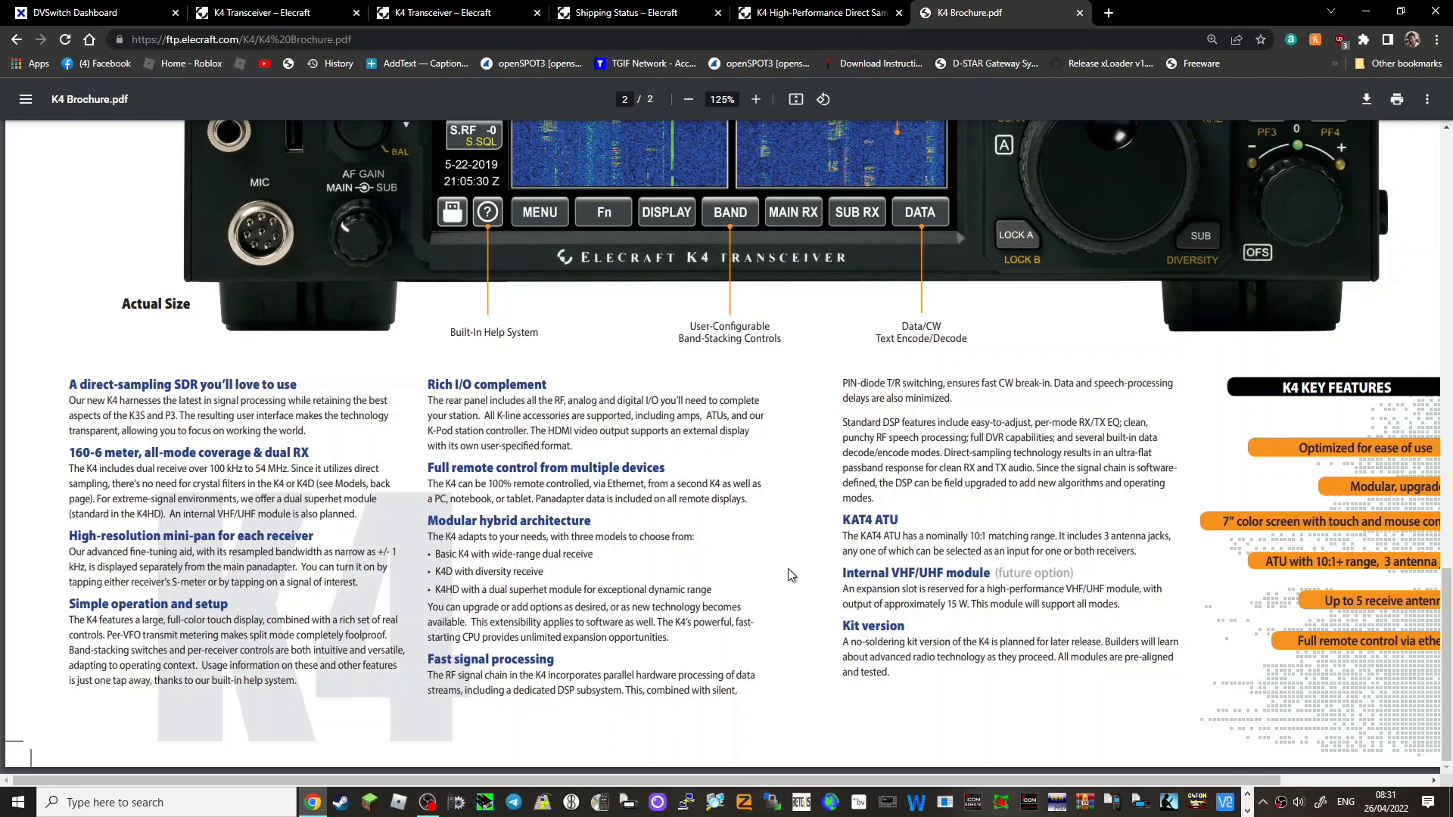
pyautogui.moveTo(1020, 537)
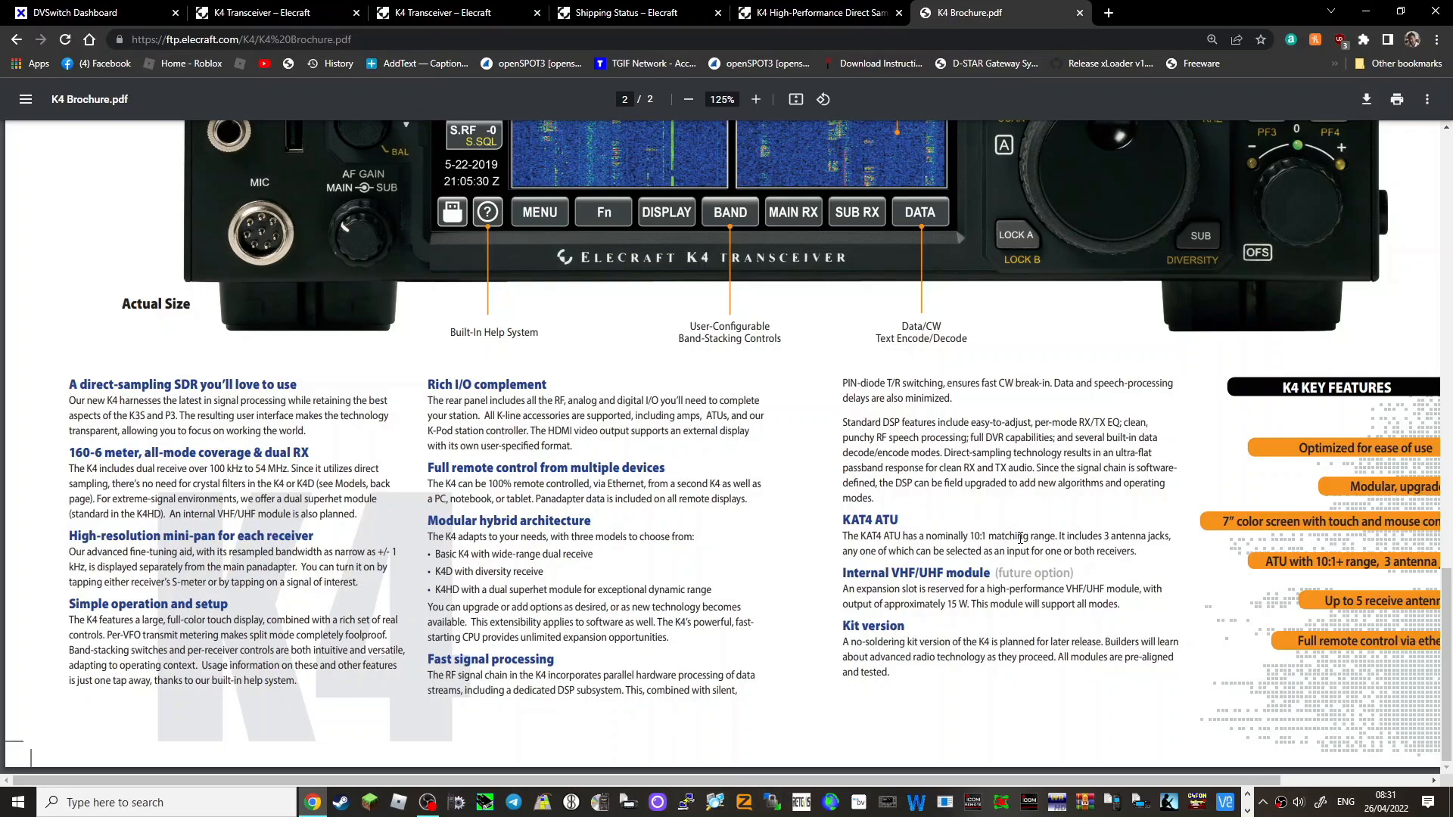
pyautogui.moveTo(910, 604)
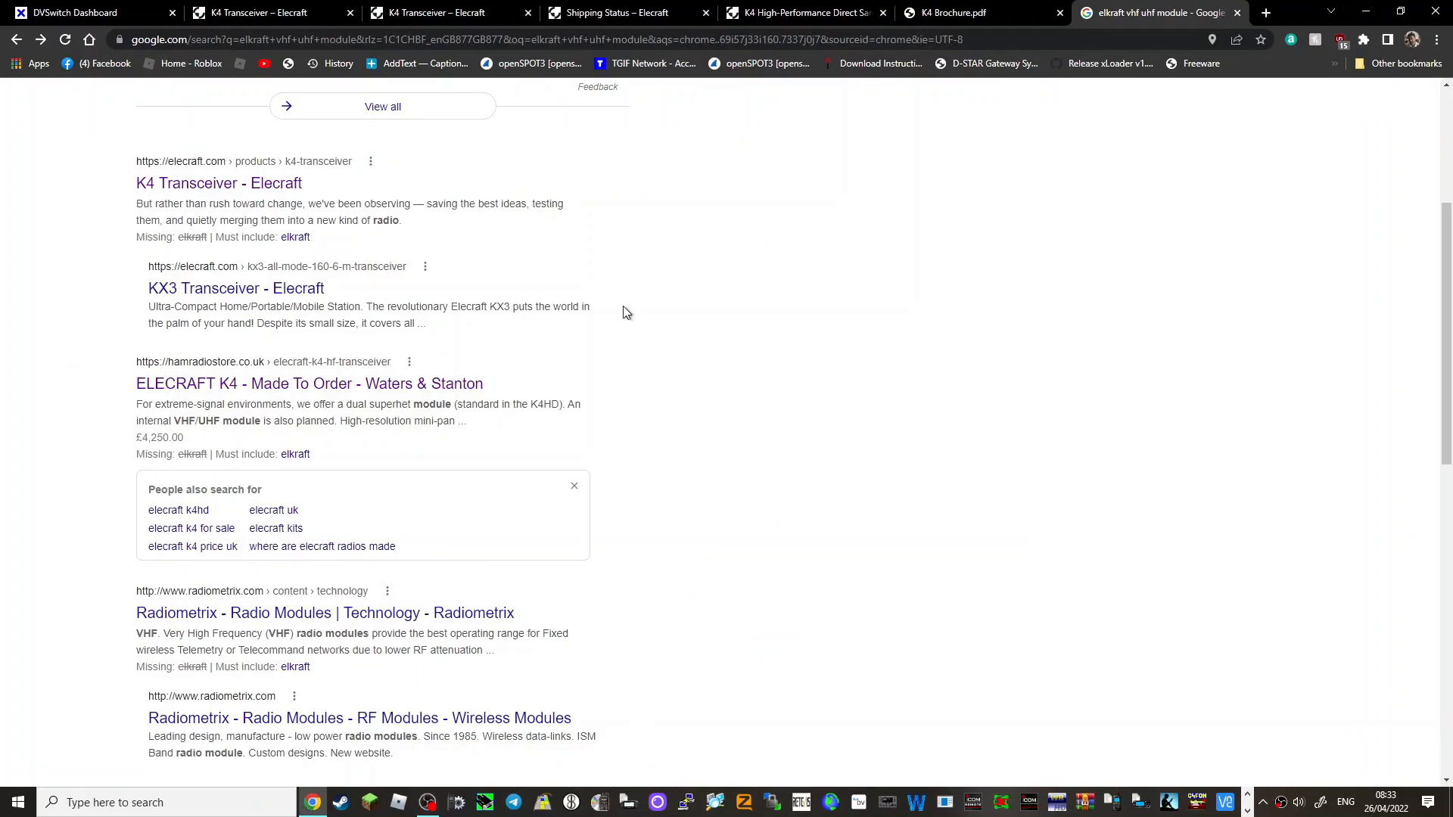
pyautogui.moveTo(613, 351)
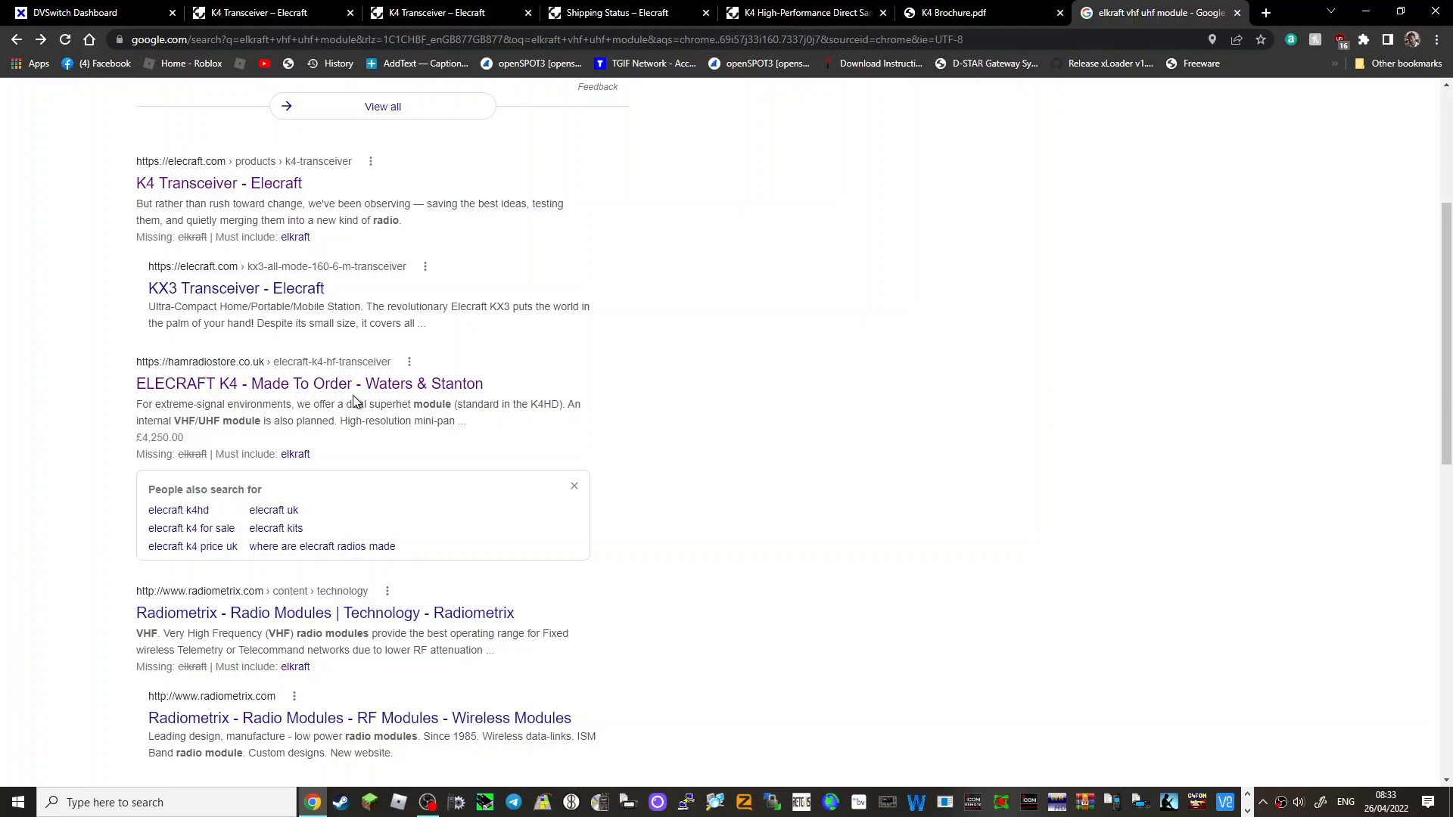
# - Open the Waters & Stanton ELECRAFT K4 listing priced £4,250.00
pyautogui.click(308, 384)
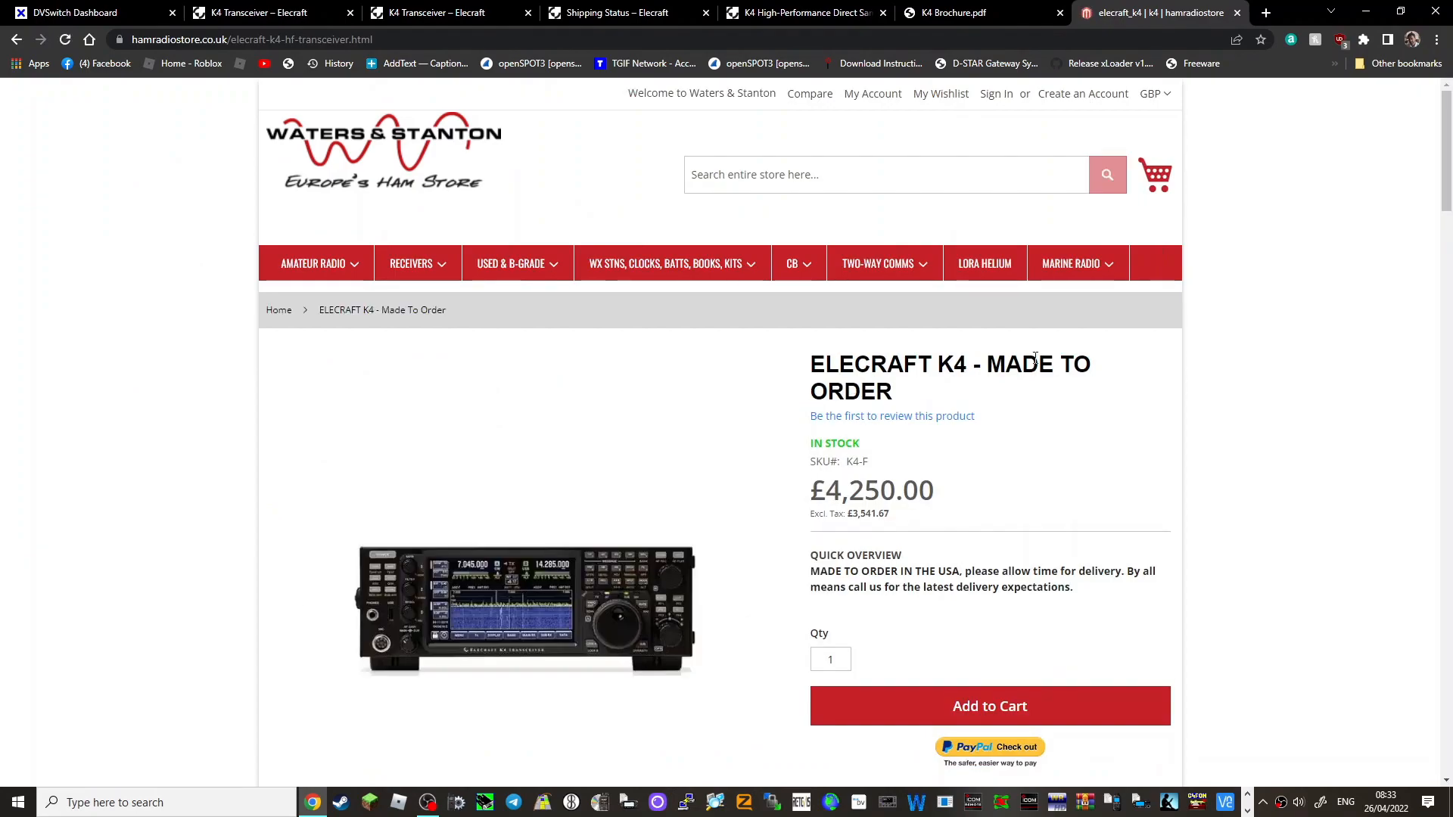
pyautogui.moveTo(1024, 441)
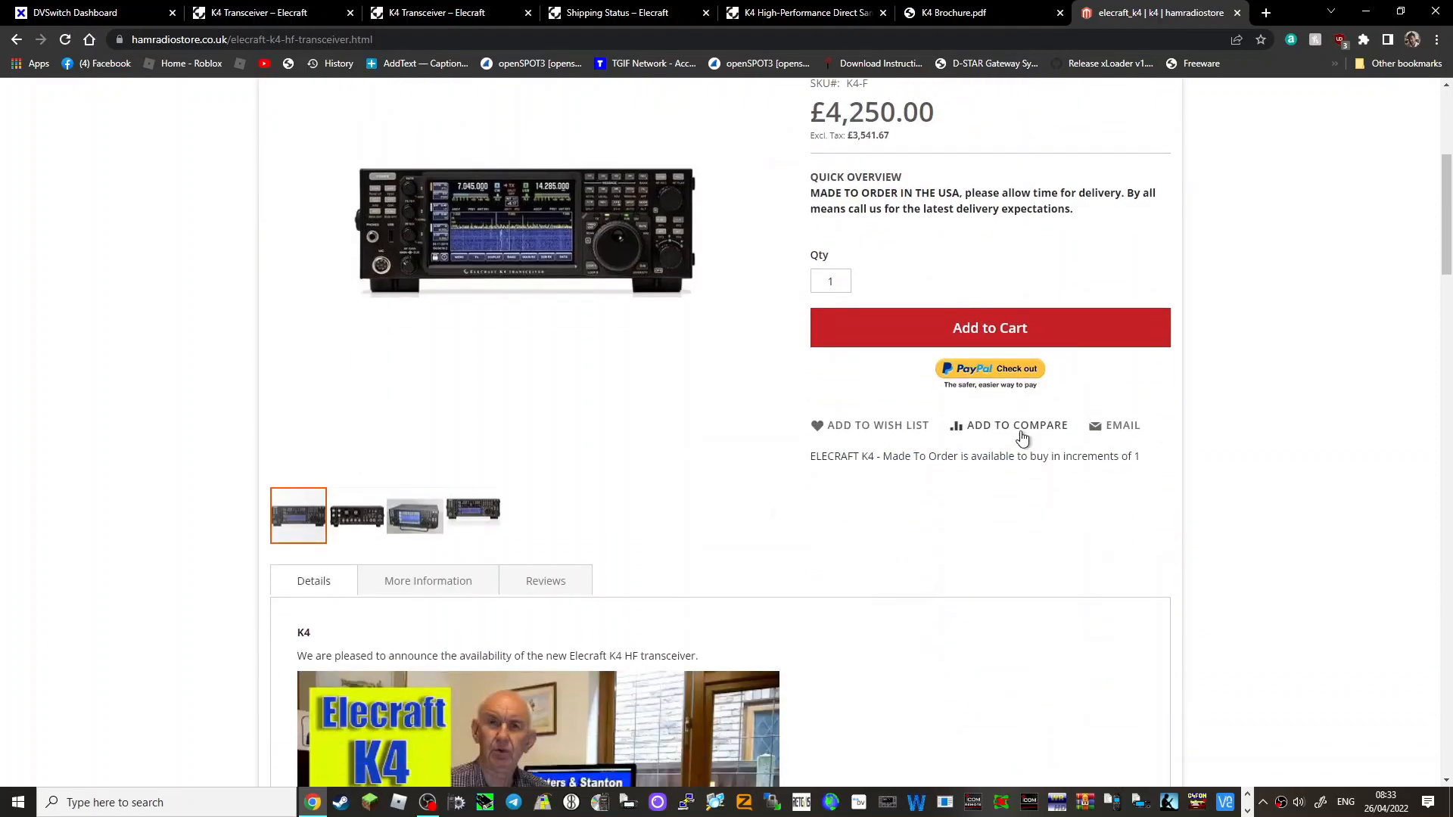
# - Scroll the K4 product page down toward its feature description
pyautogui.scroll(-3)
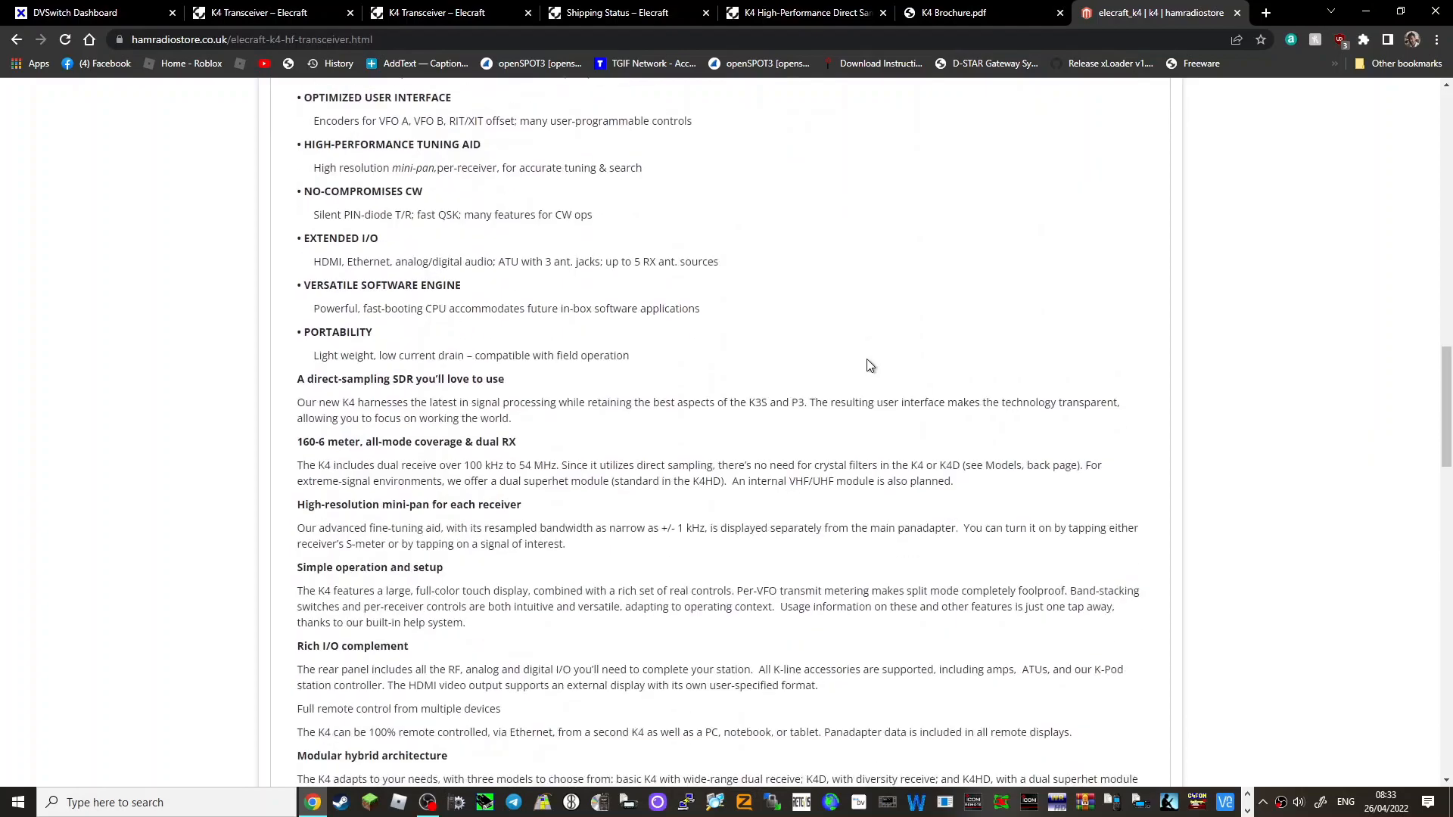
pyautogui.click(1168, 12)
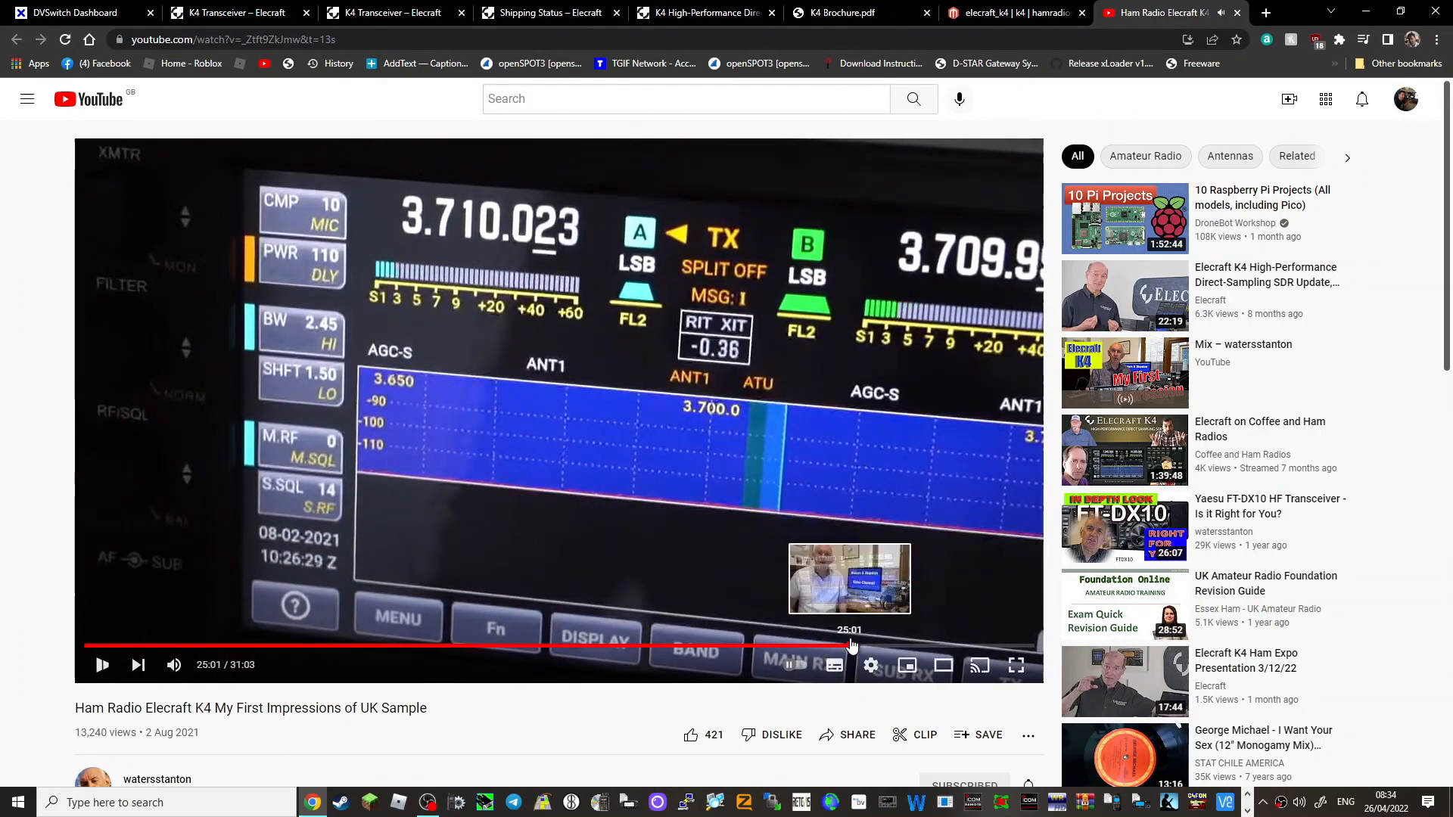
# - Resume the K4 first-impressions video and drag the progress bar back a little
pyautogui.click(103, 664)
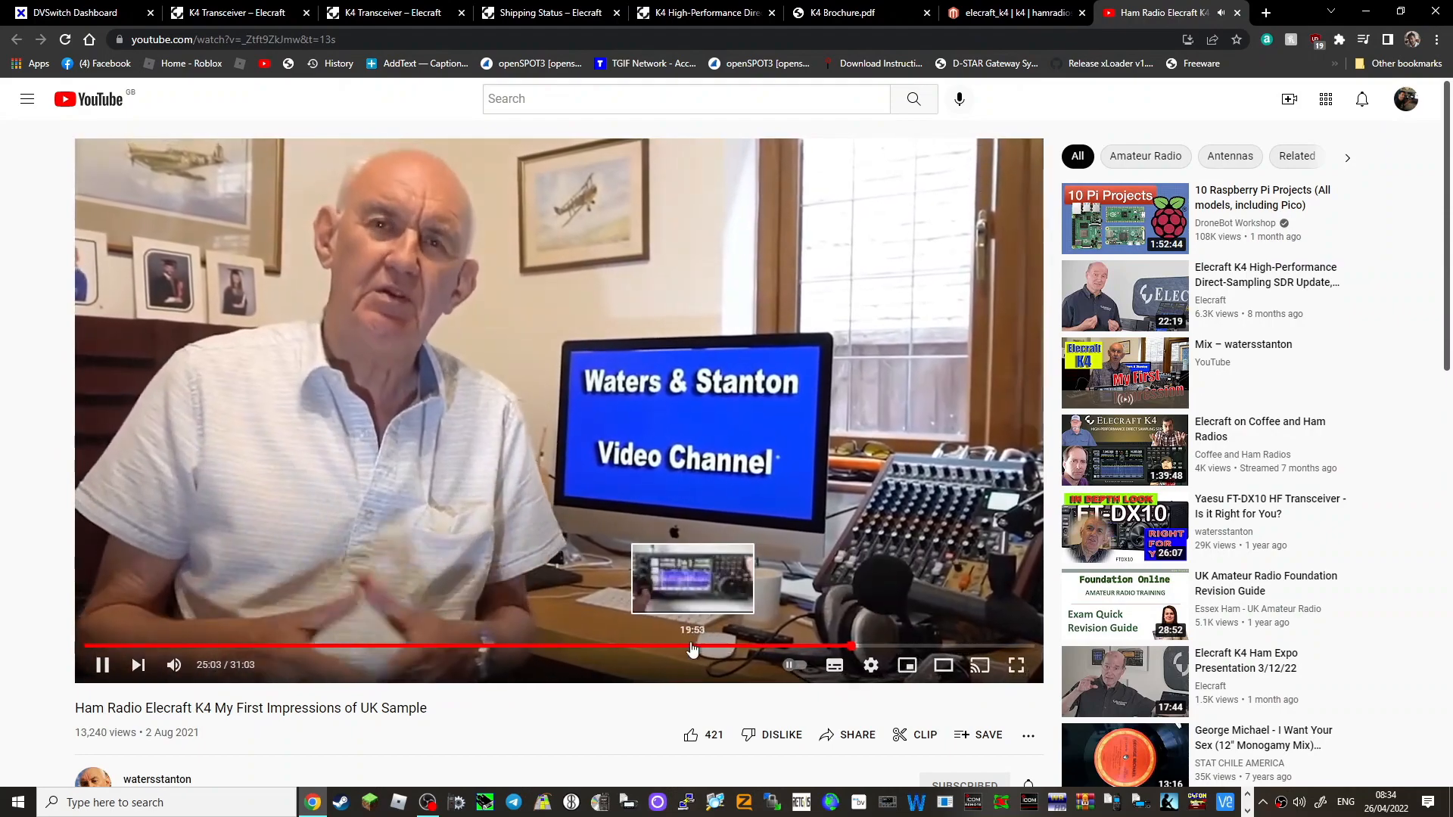
pyautogui.moveTo(690, 647); pyautogui.dragTo(591, 647)
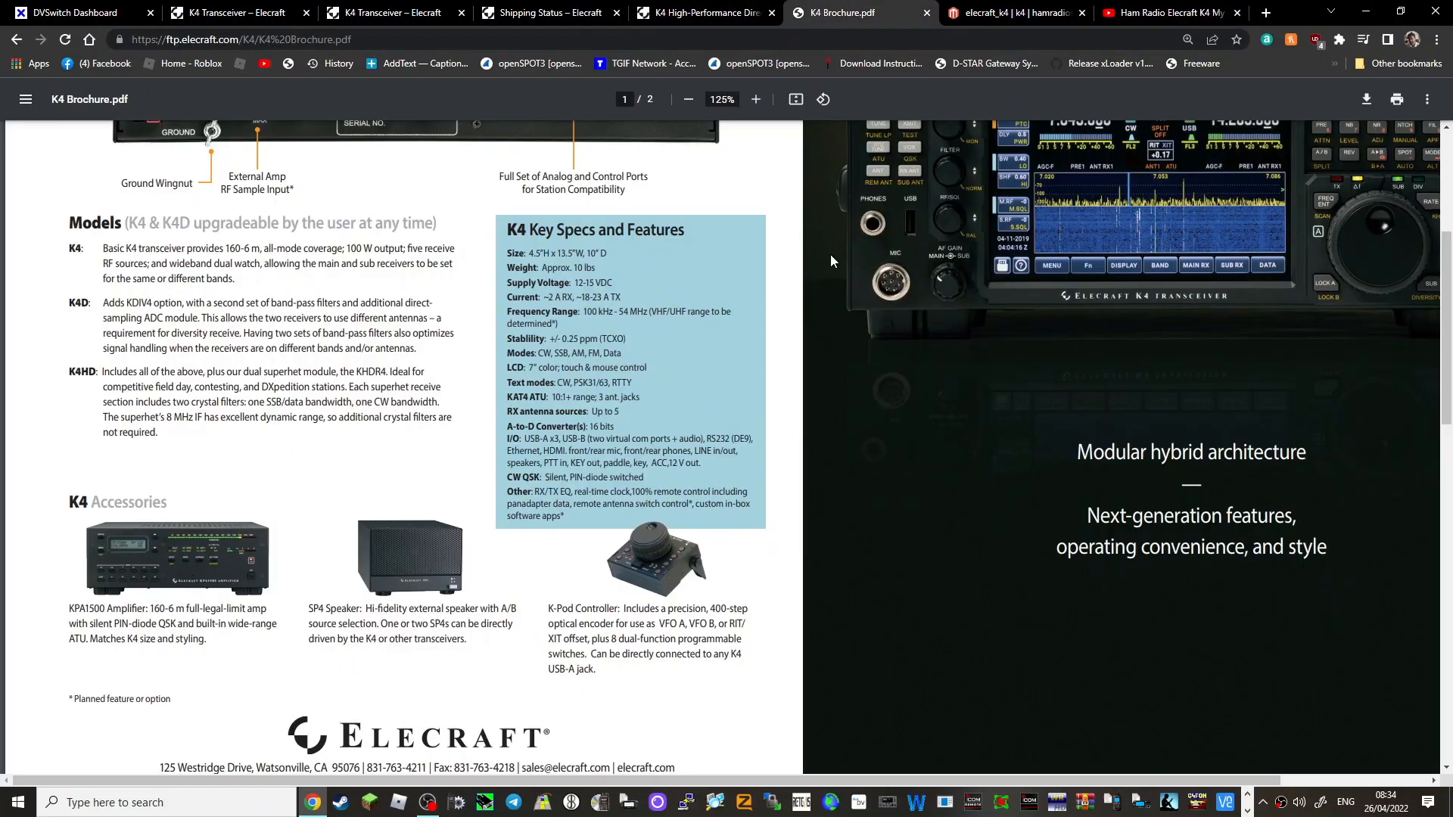
# - Scroll the K4 brochure down to the front panel diagram on page 2
pyautogui.scroll(-3)
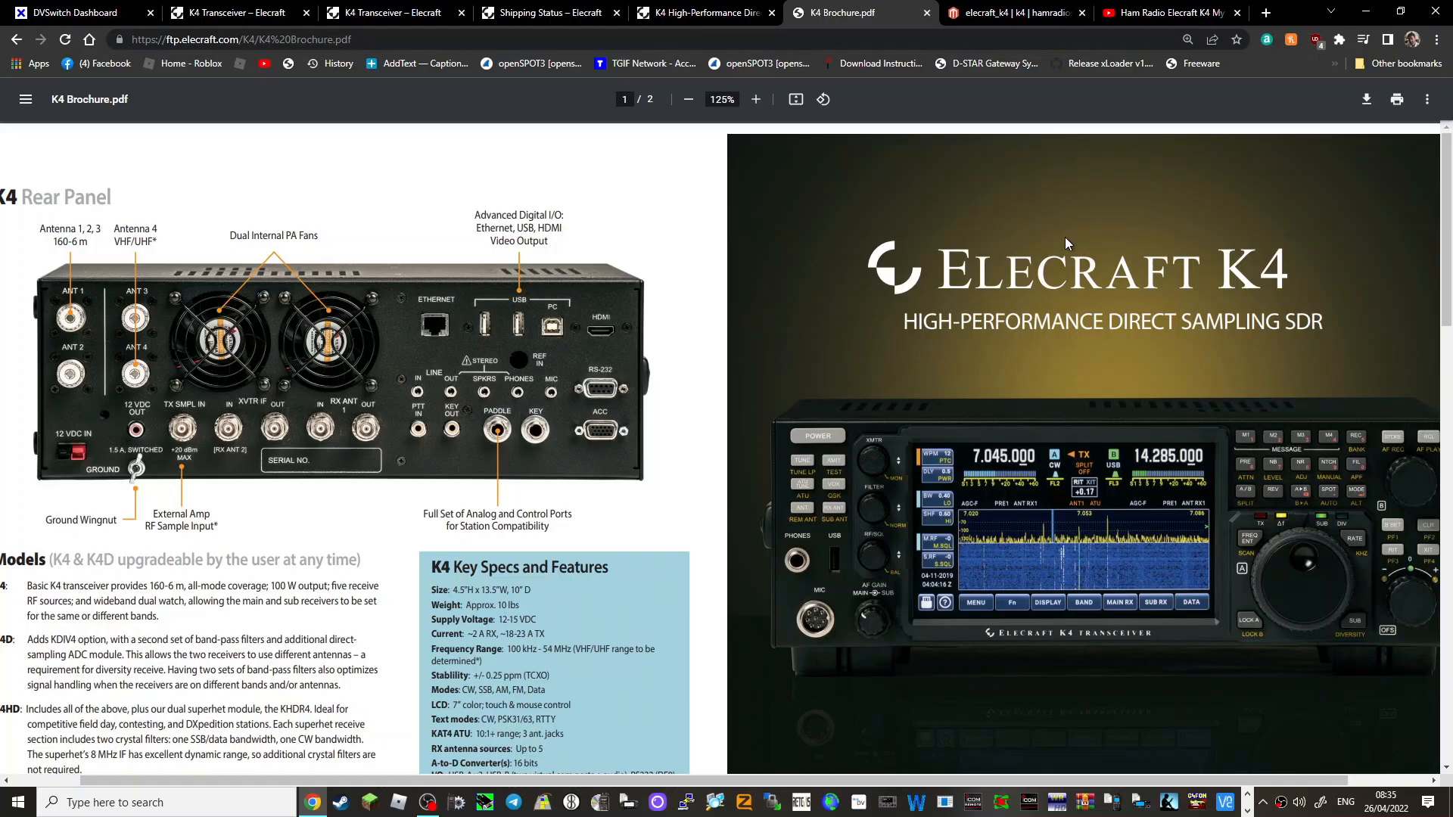
pyautogui.moveTo(1069, 239)
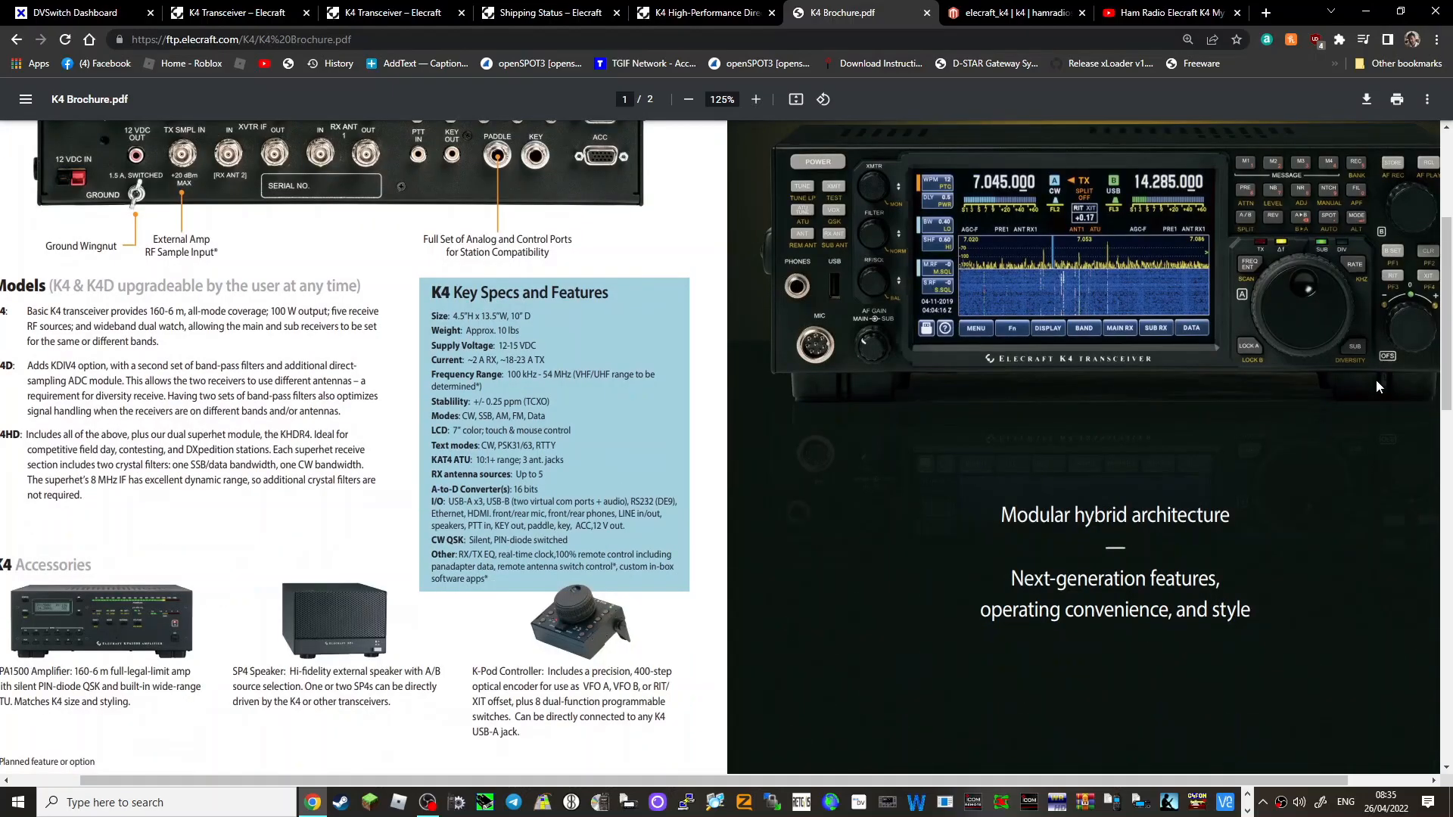
pyautogui.scroll(-3)
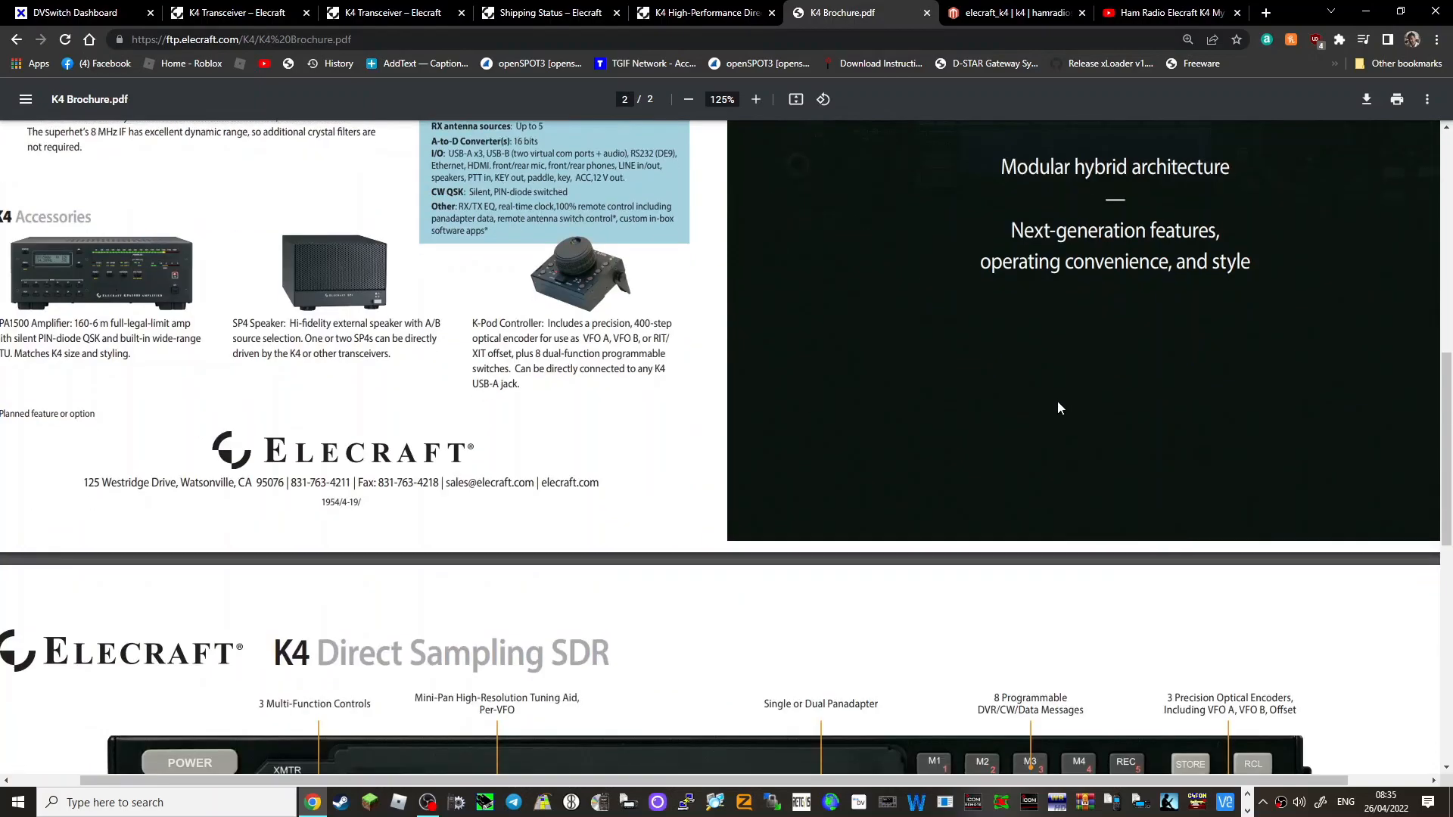
pyautogui.scroll(-3)
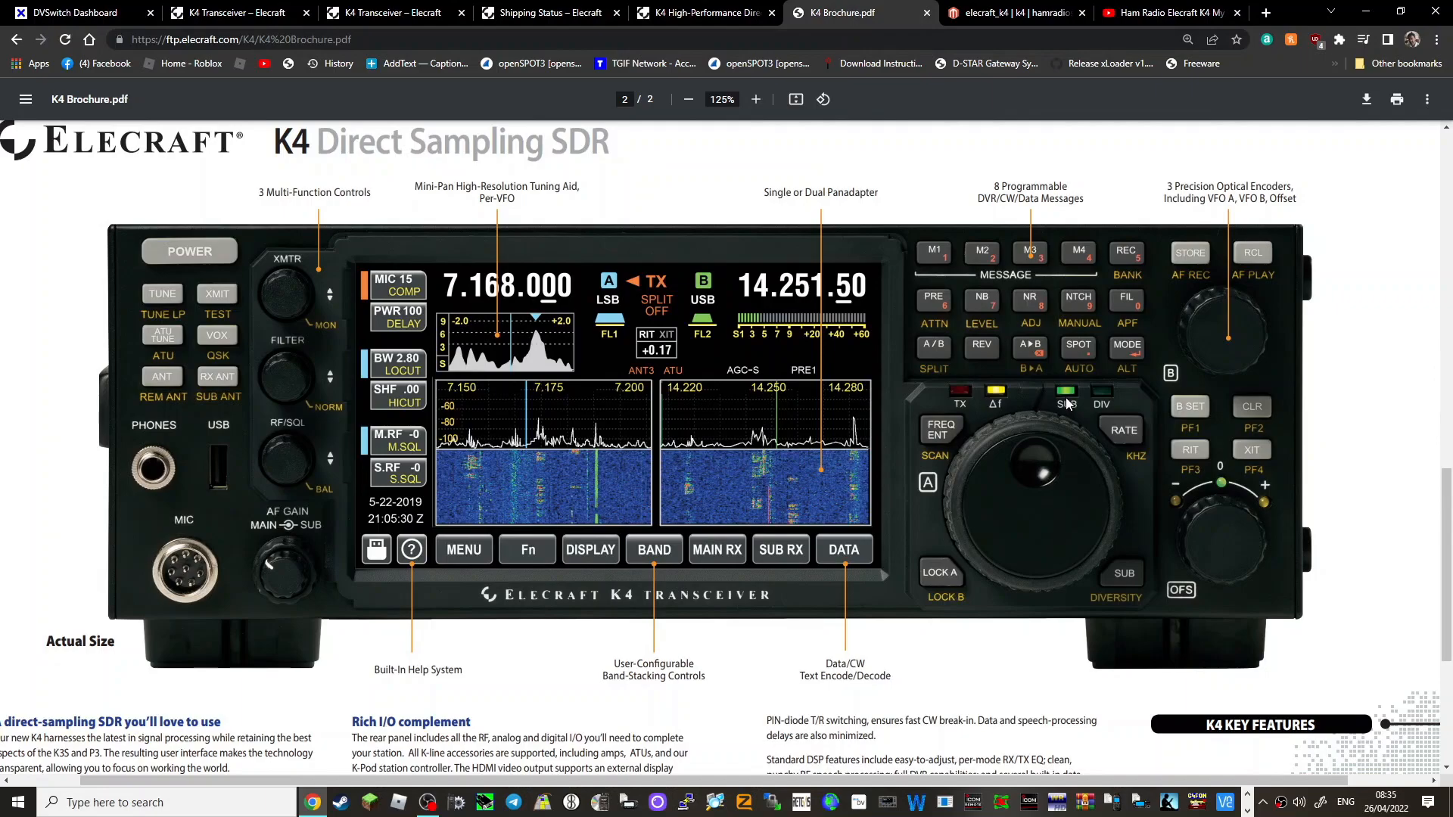
pyautogui.moveTo(387, 677)
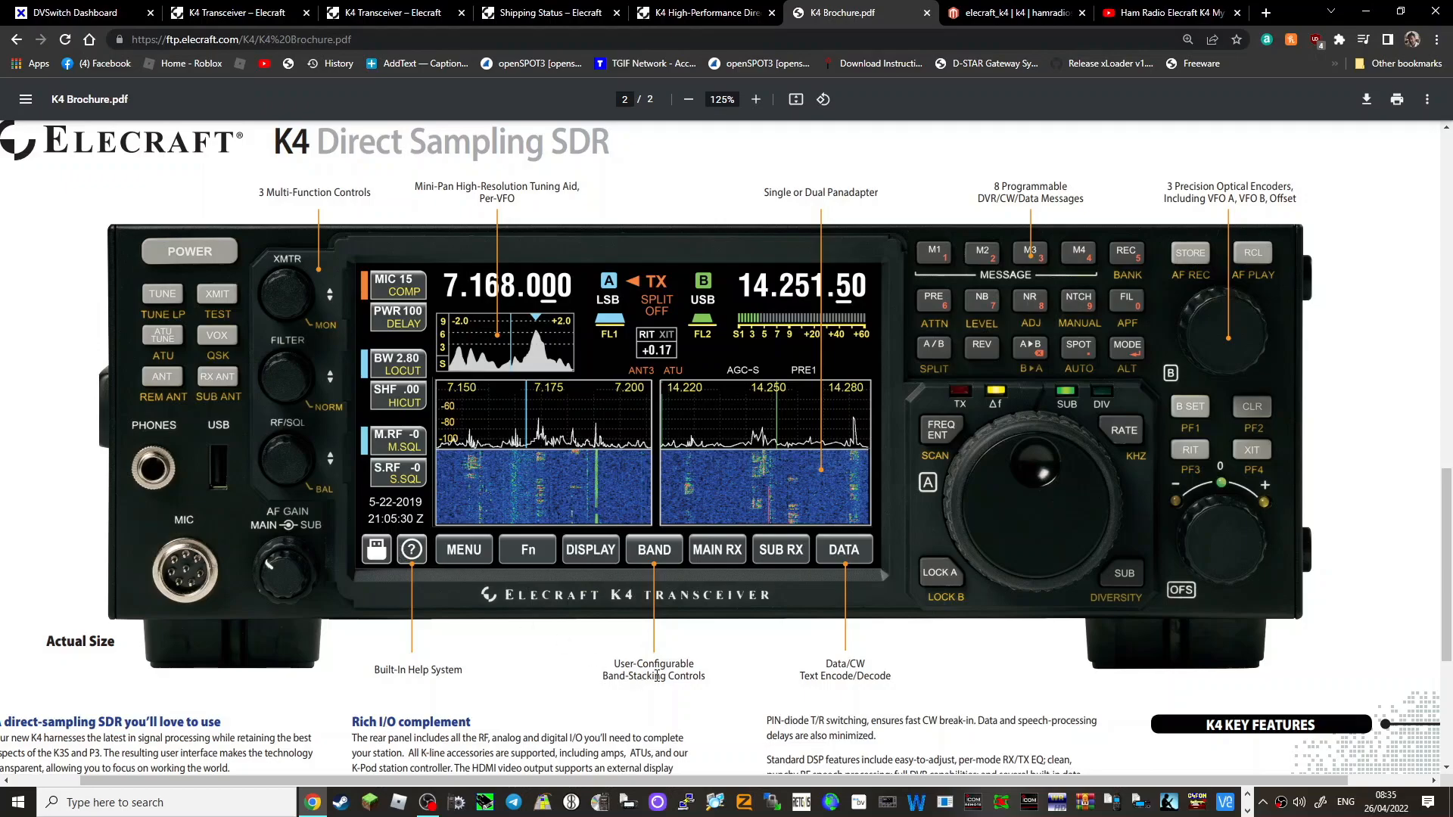
pyautogui.moveTo(645, 575)
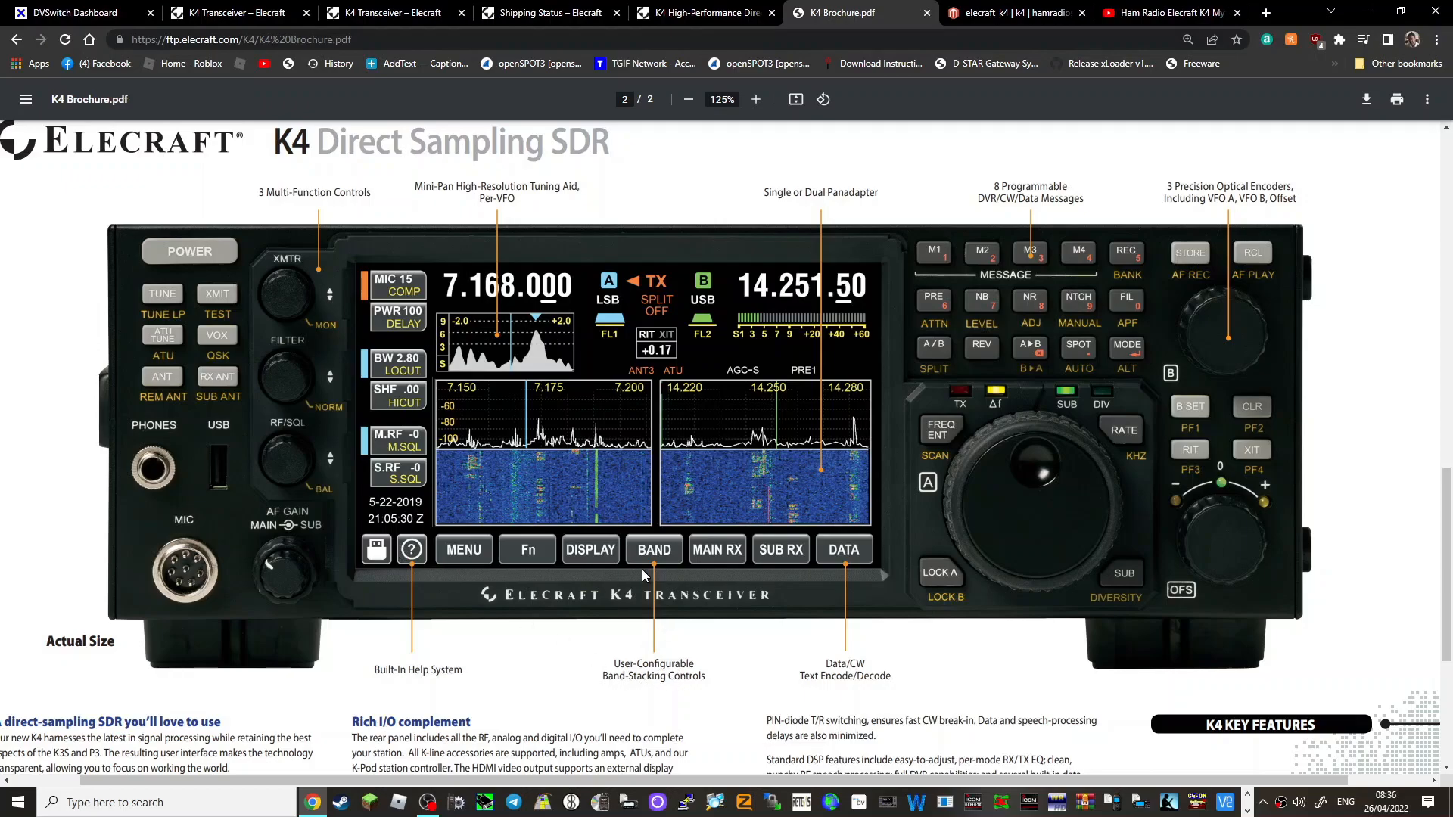
pyautogui.moveTo(1152, 260)
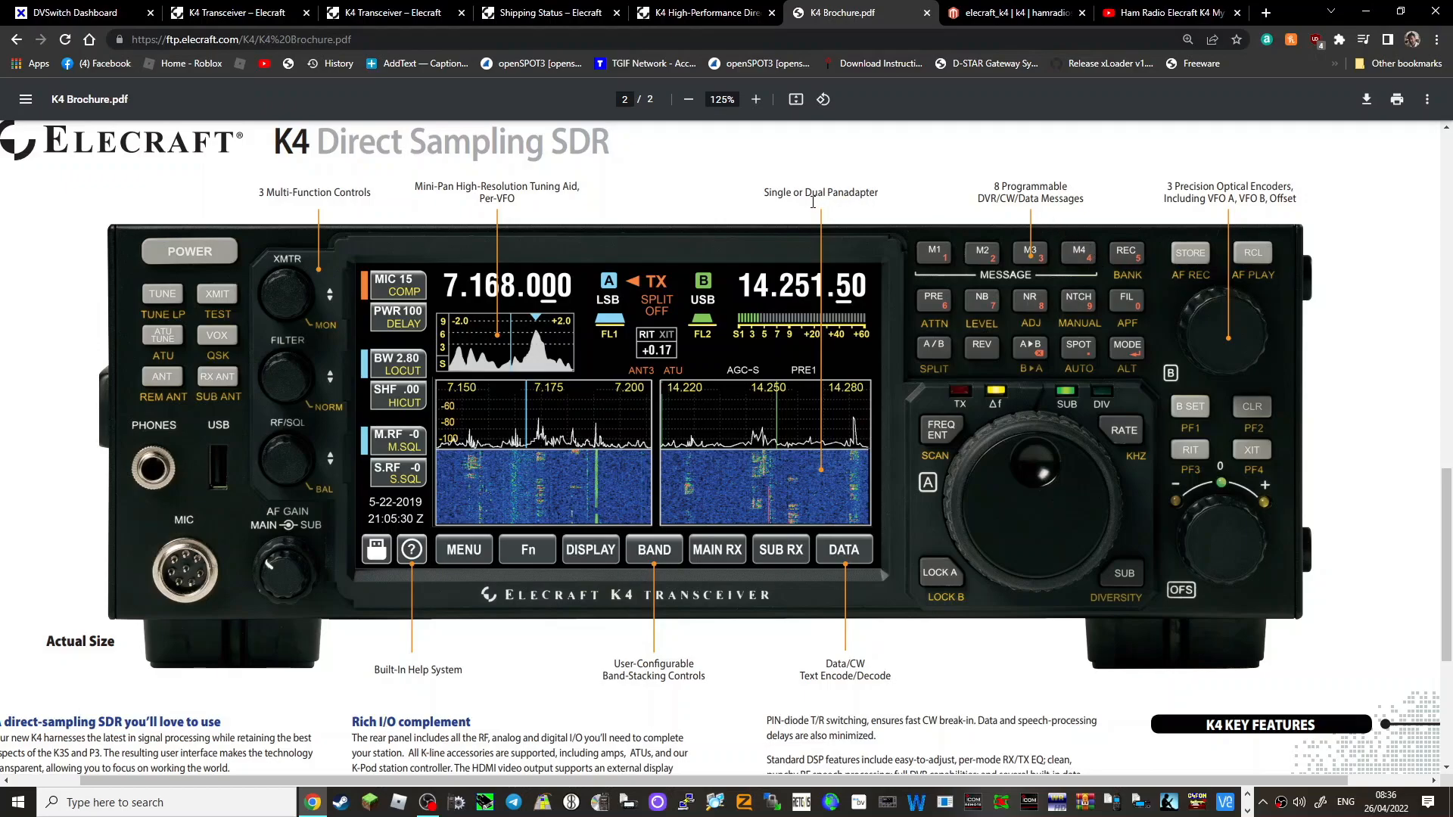
pyautogui.moveTo(461, 217)
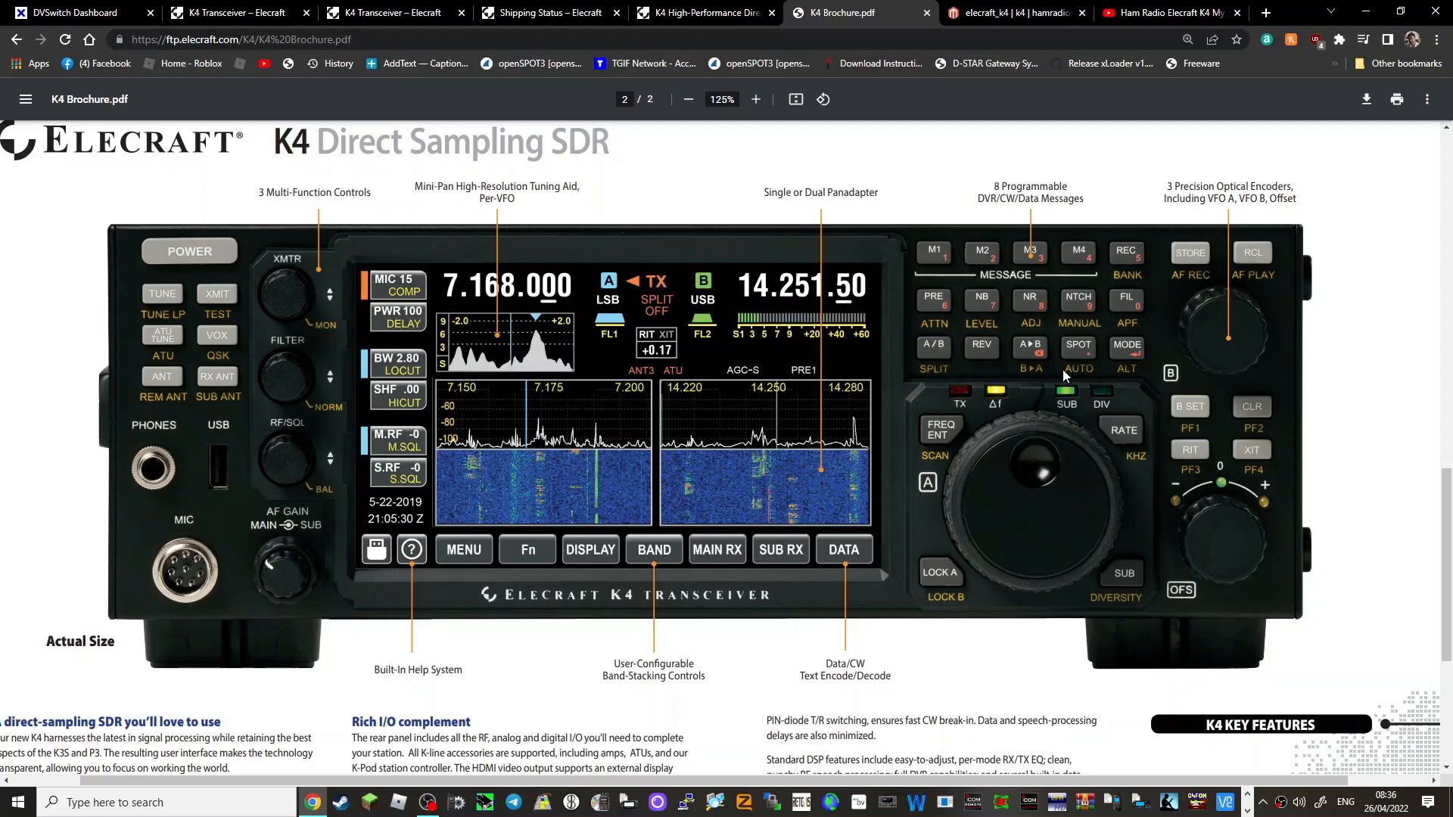
pyautogui.moveTo(1210, 296)
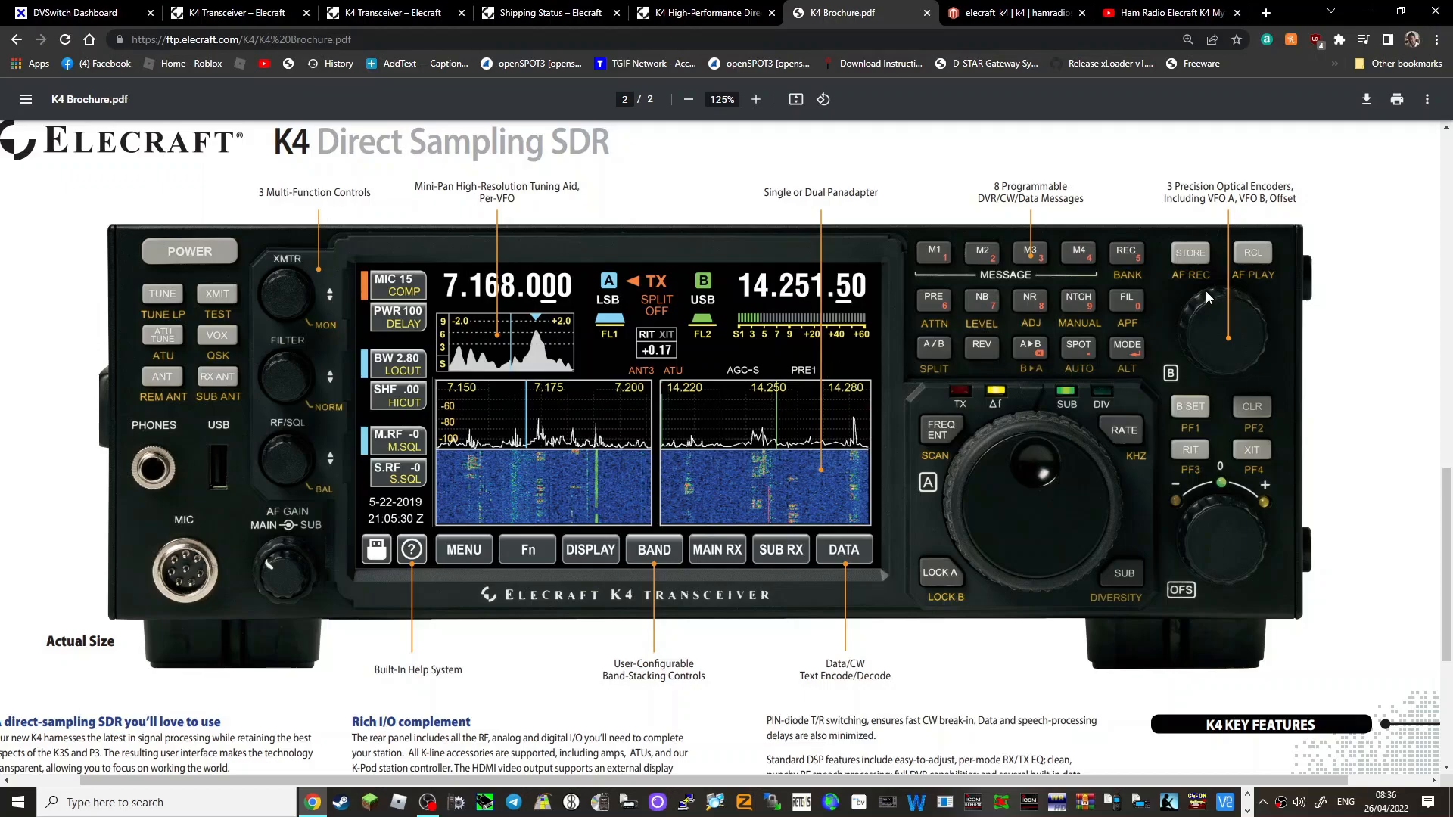